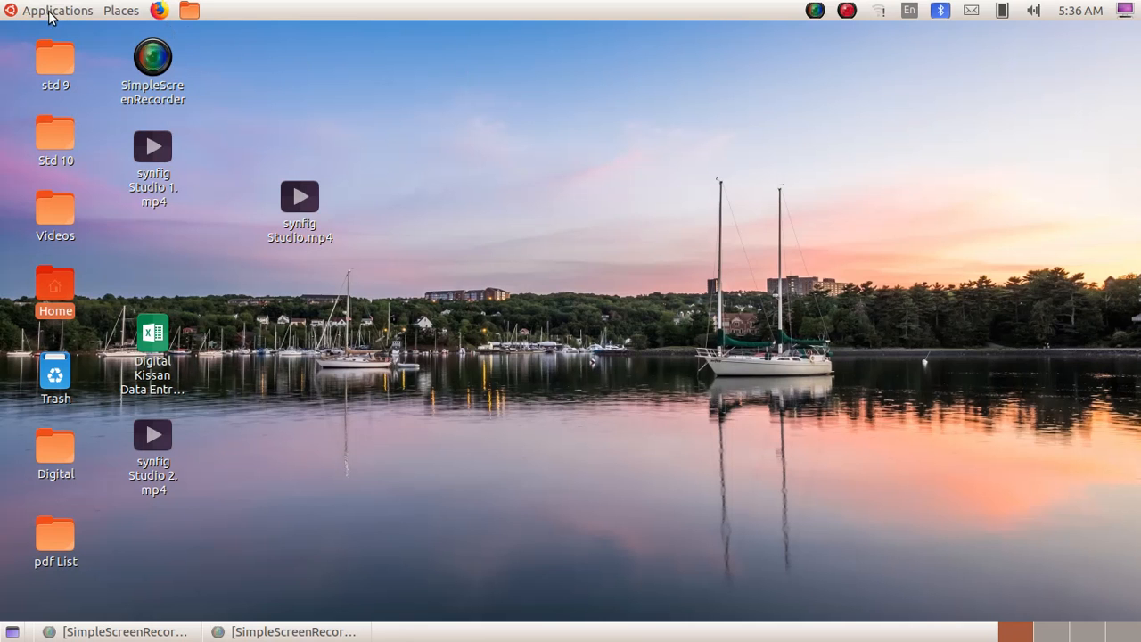
mouse_move(57, 10)
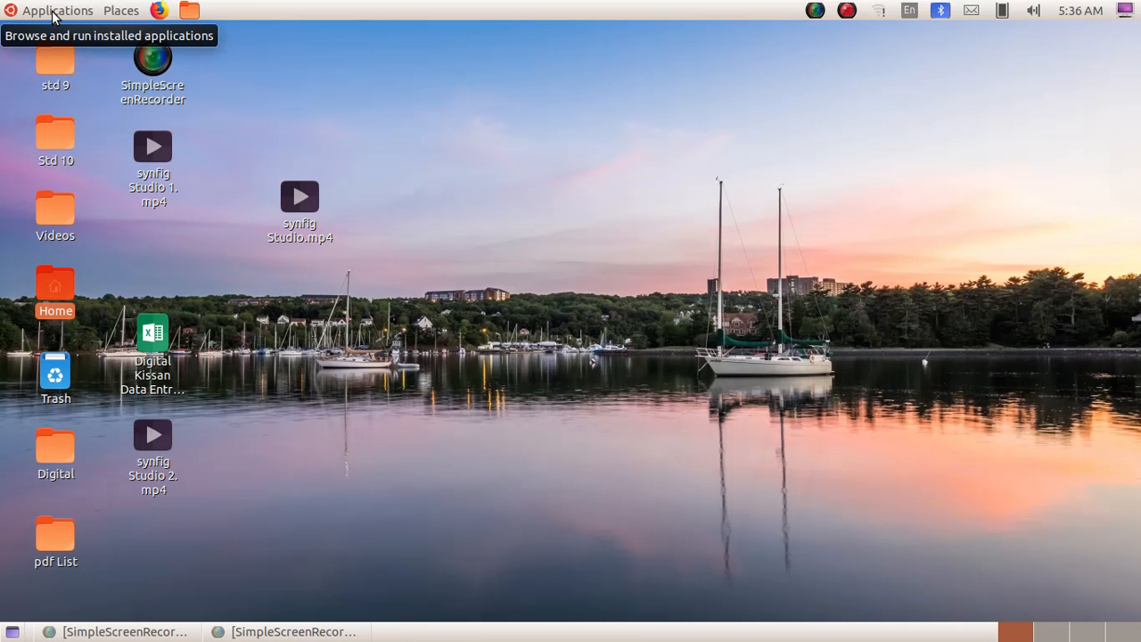
Launch Synfig Studio from the Applications Graphics menu.
click(57, 10)
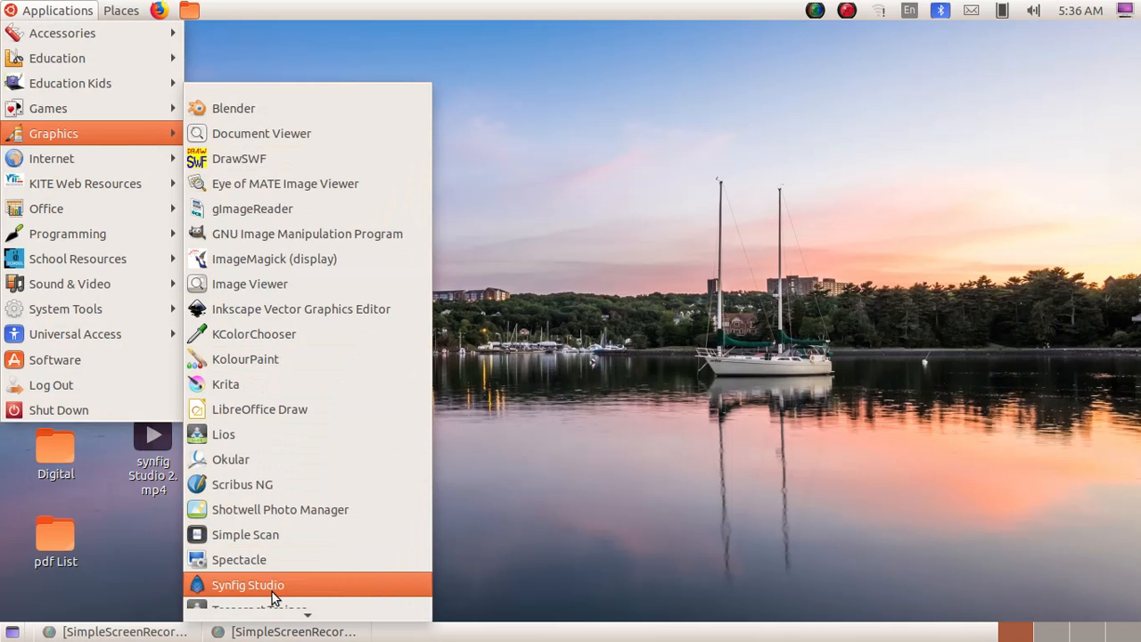
click(248, 584)
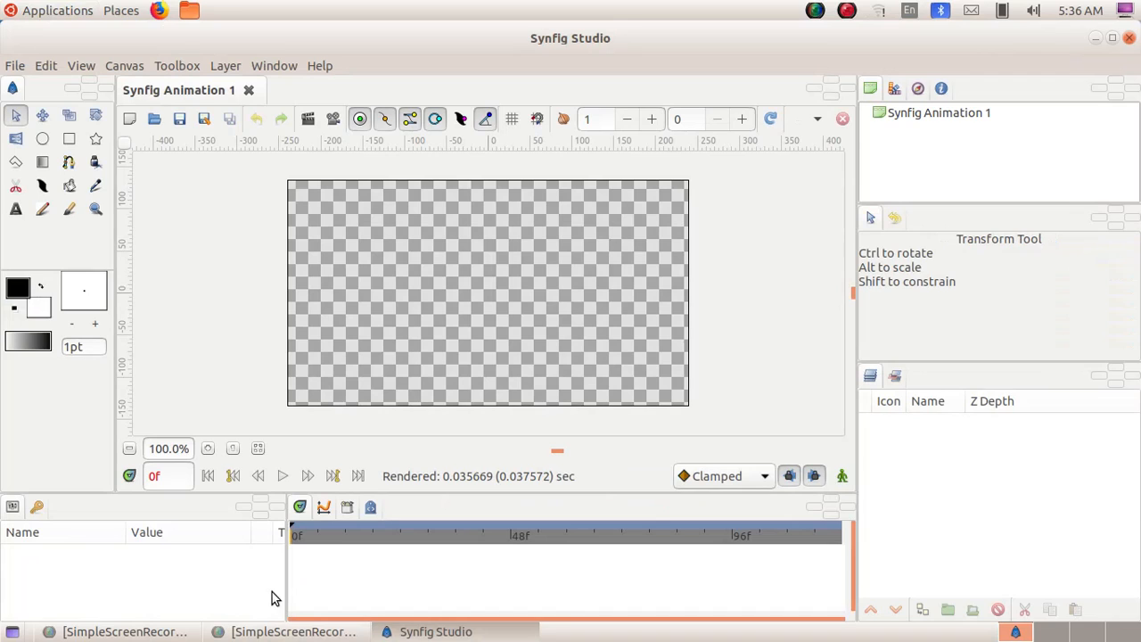
Import bg.png from Animation-Resources/Anim_Images as a new layer.
click(15, 65)
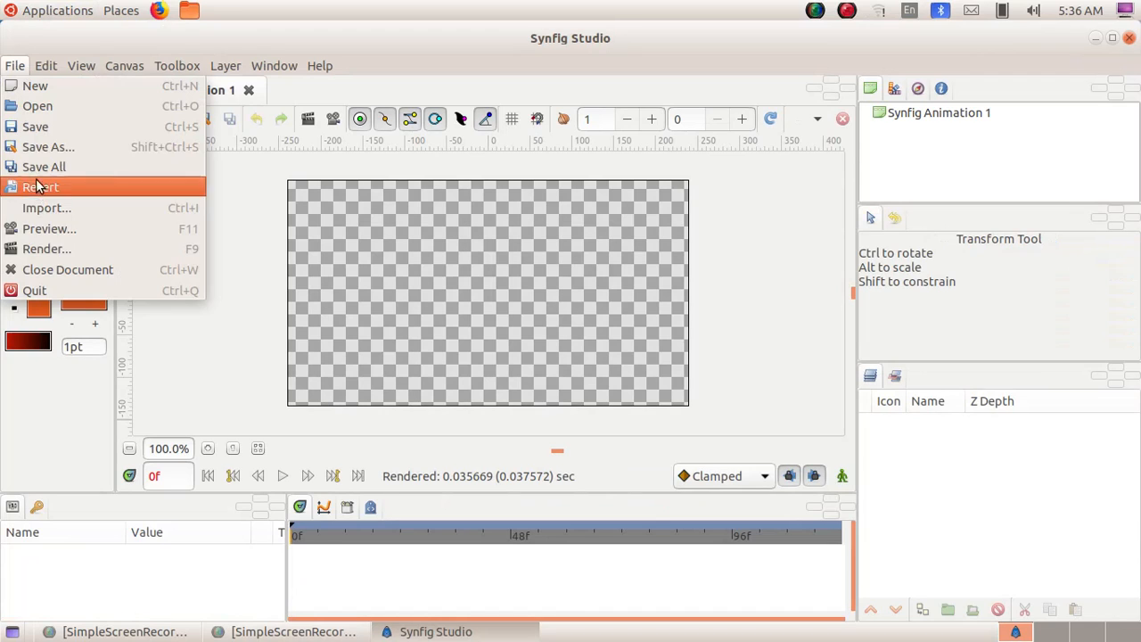
click(46, 208)
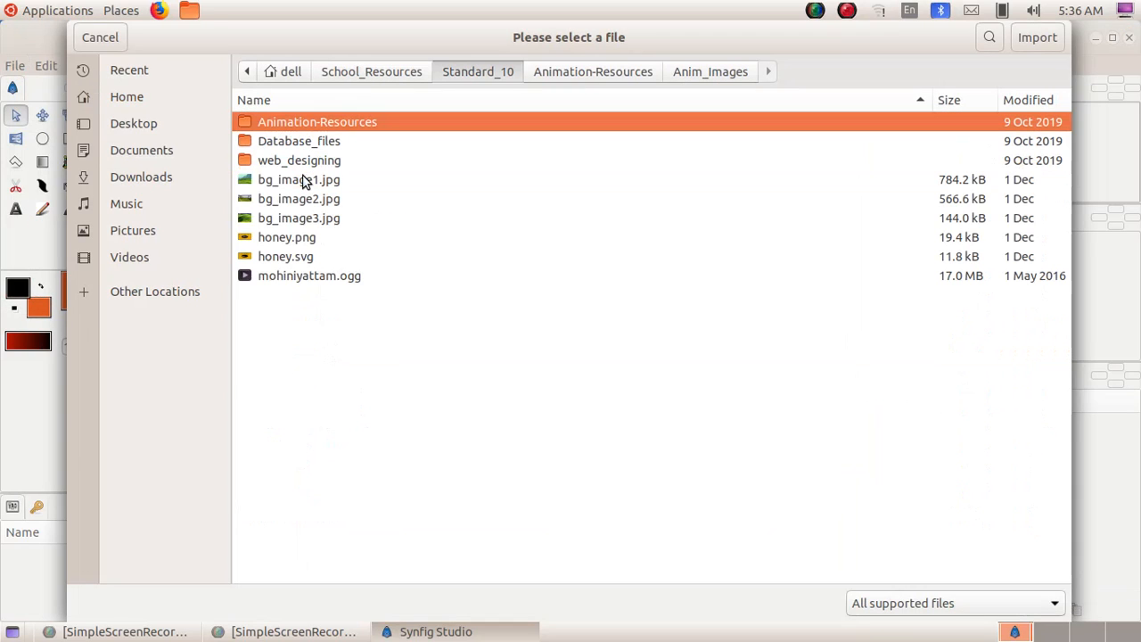
double_click(317, 122)
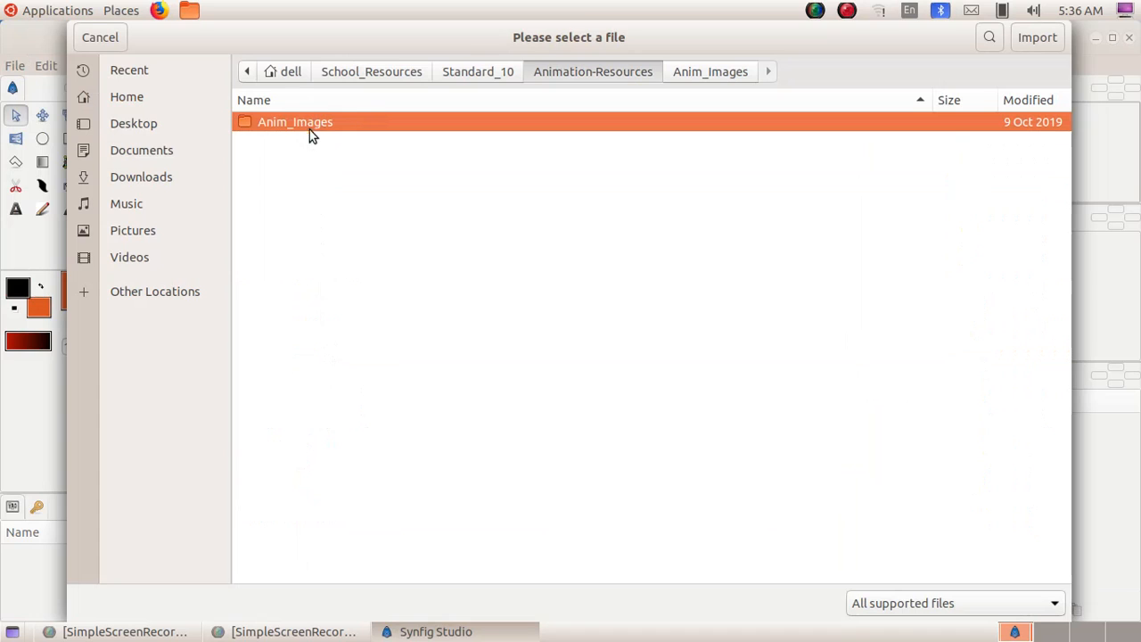
double_click(295, 122)
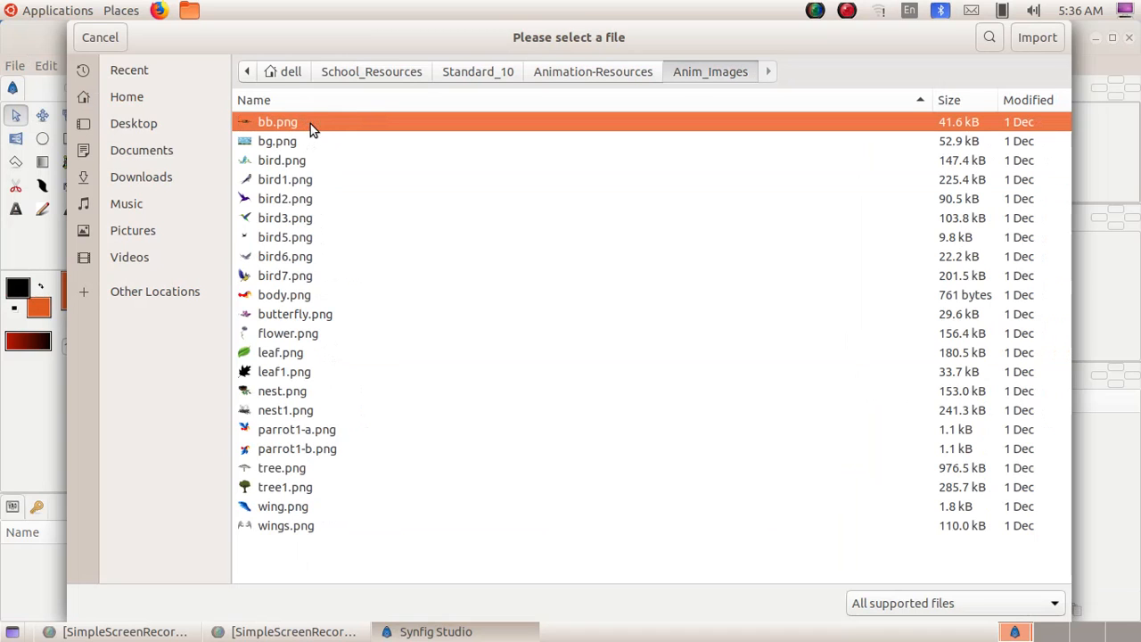
mouse_move(289, 152)
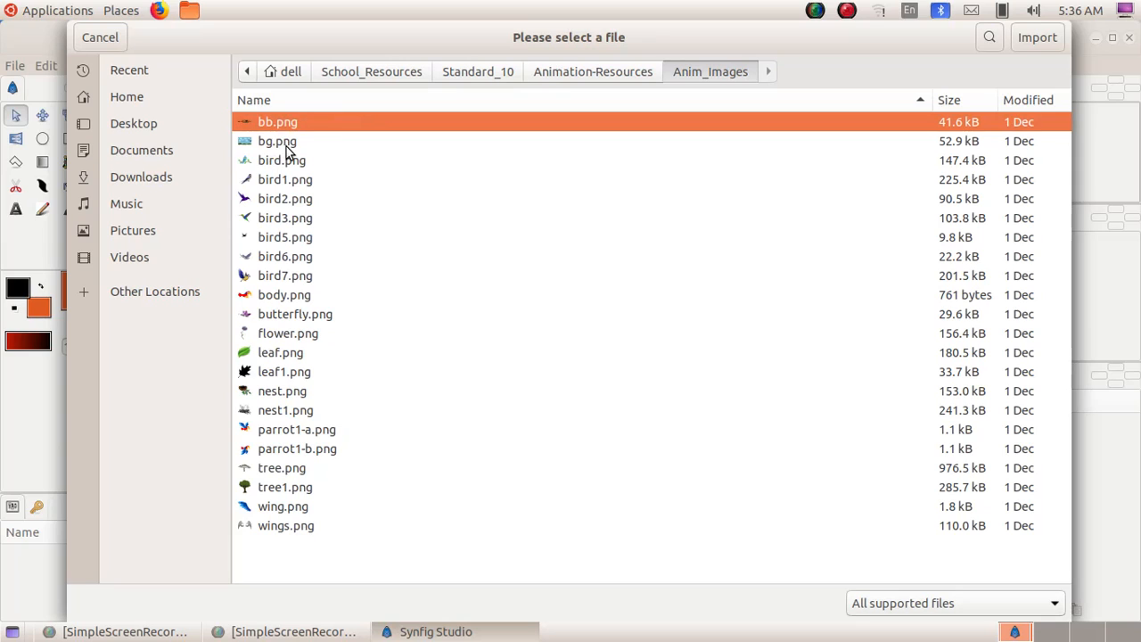
click(277, 141)
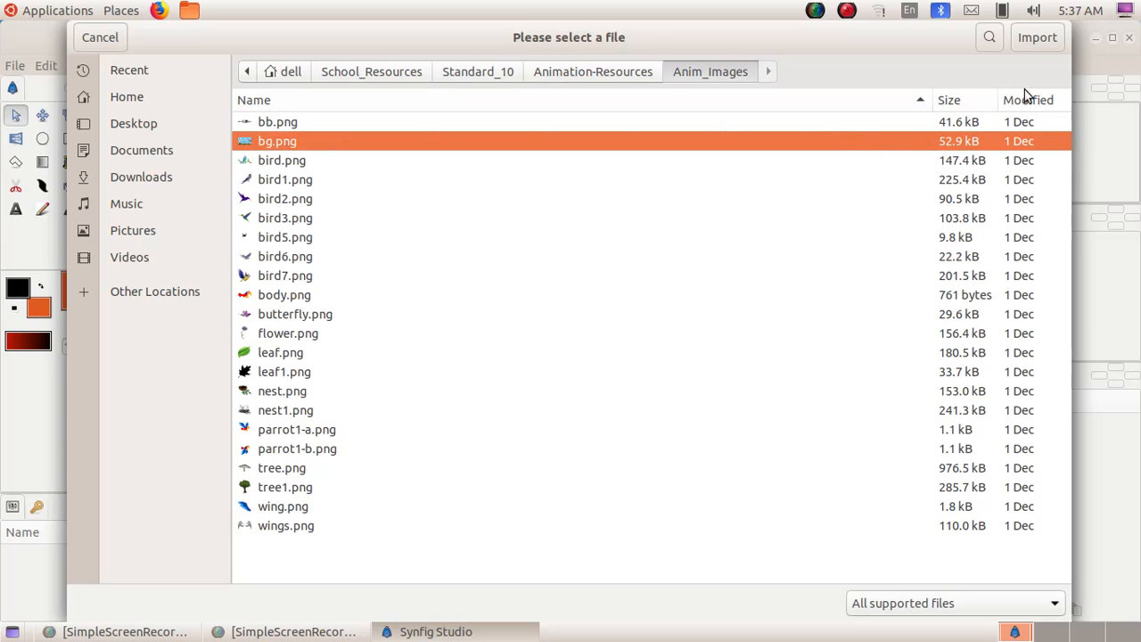
click(1036, 36)
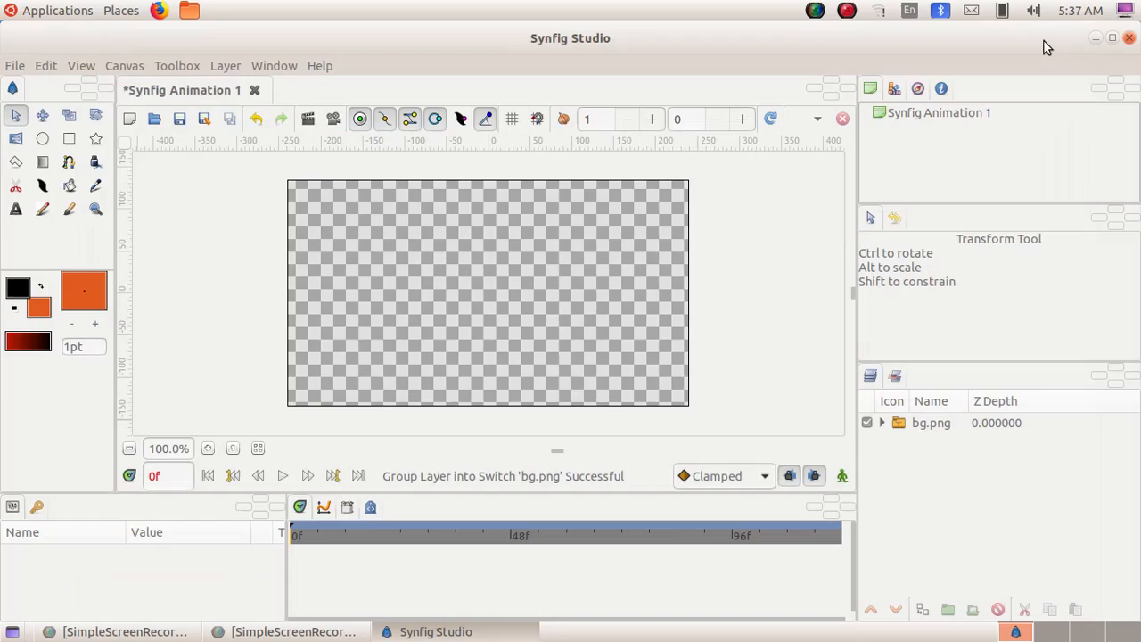
Select the bg.png layer and scale it up to fill the canvas.
click(931, 422)
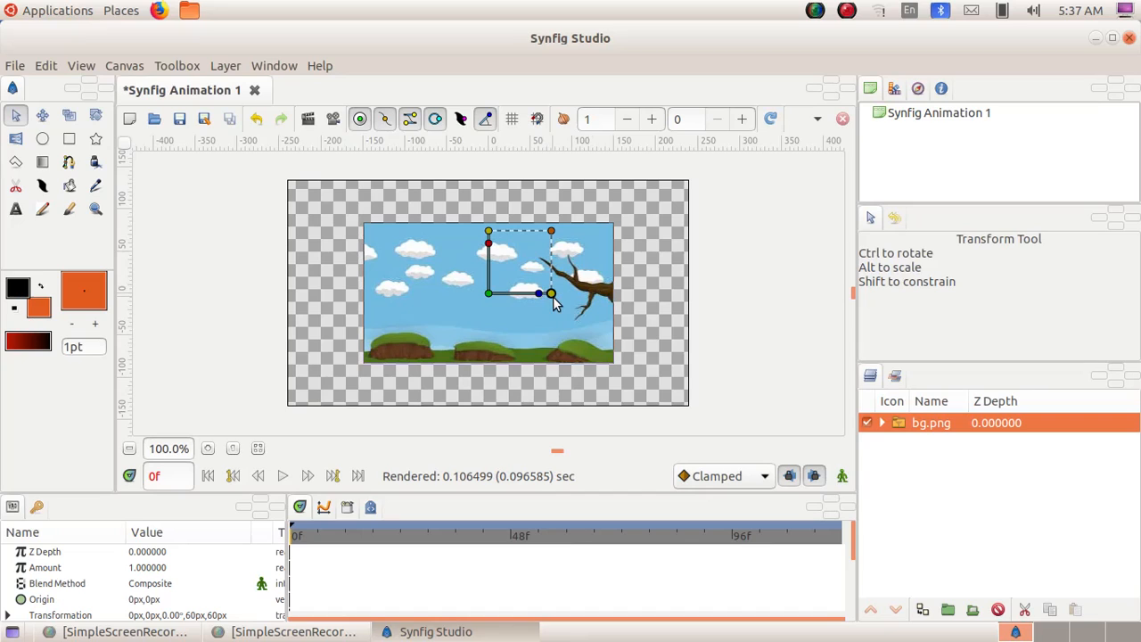
mouse_move(489, 234)
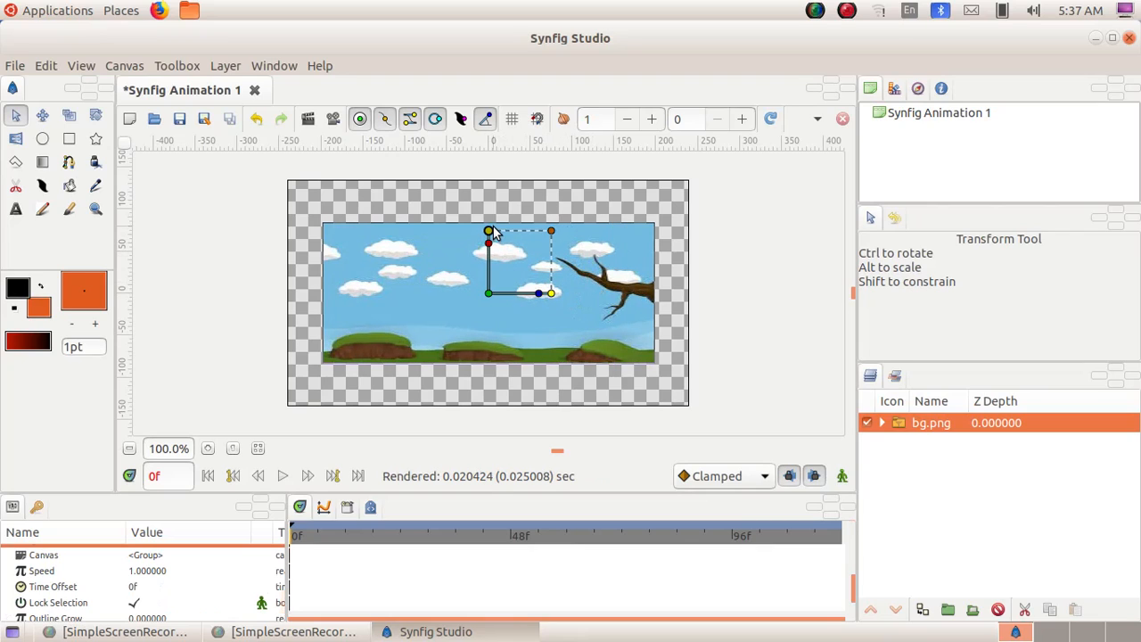
drag(488, 231, 489, 206)
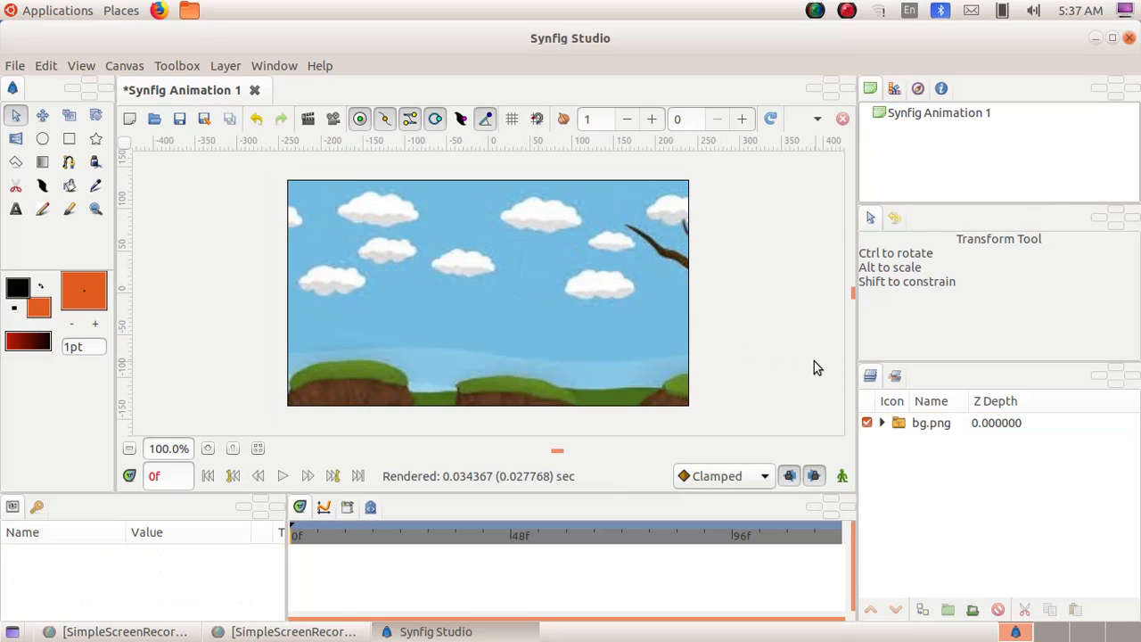
Import parrot1-a.png and move it to the canvas's top-left corner.
click(15, 65)
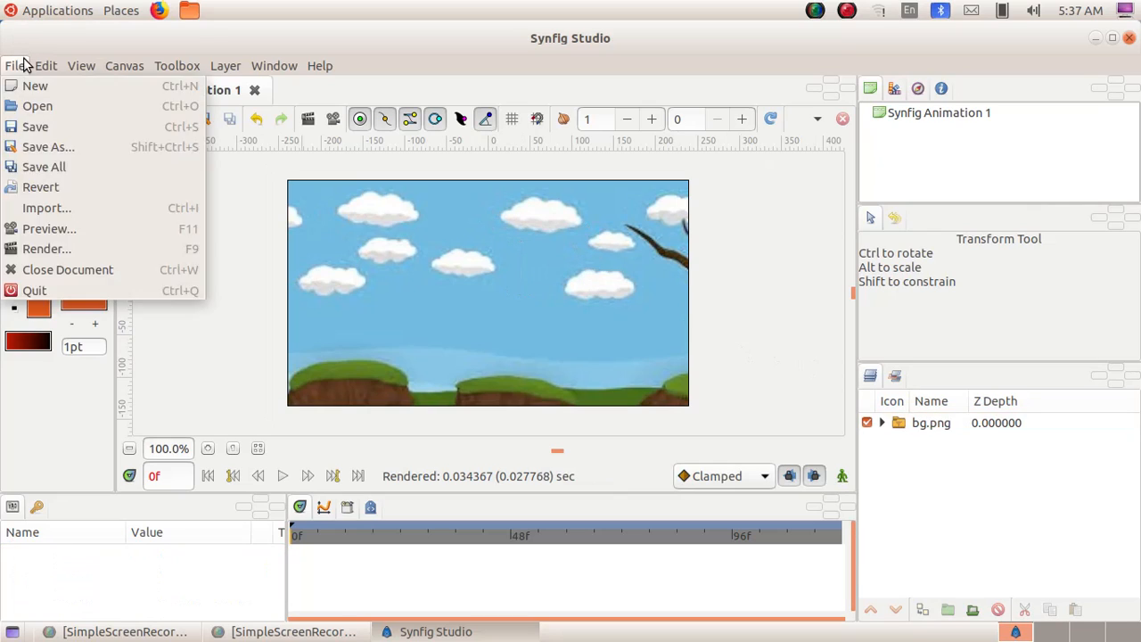
click(46, 207)
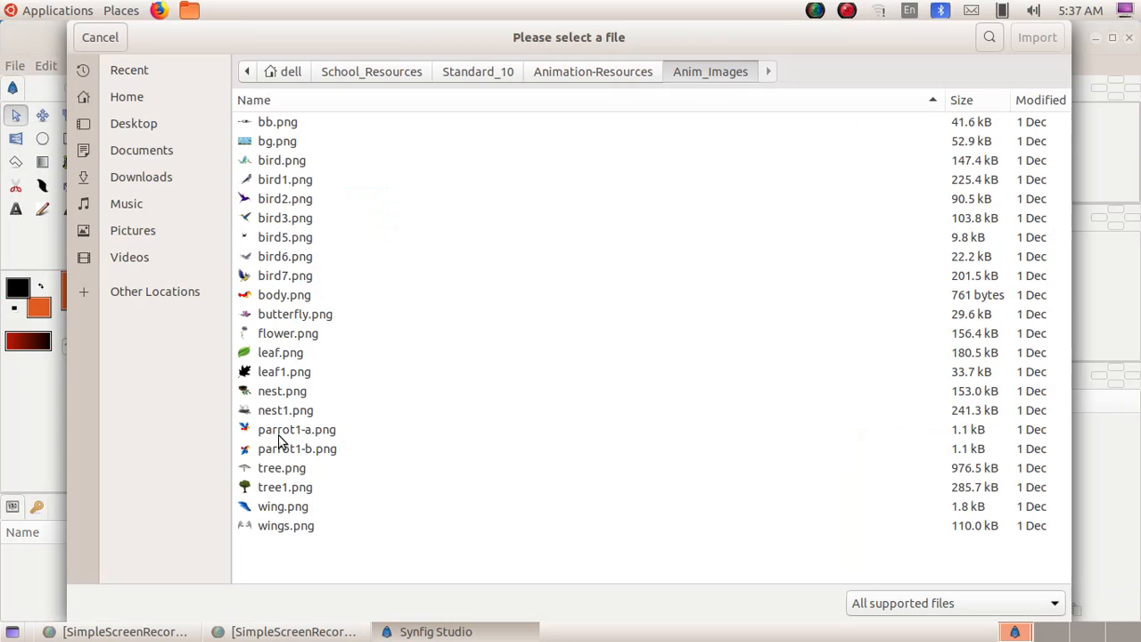
click(297, 428)
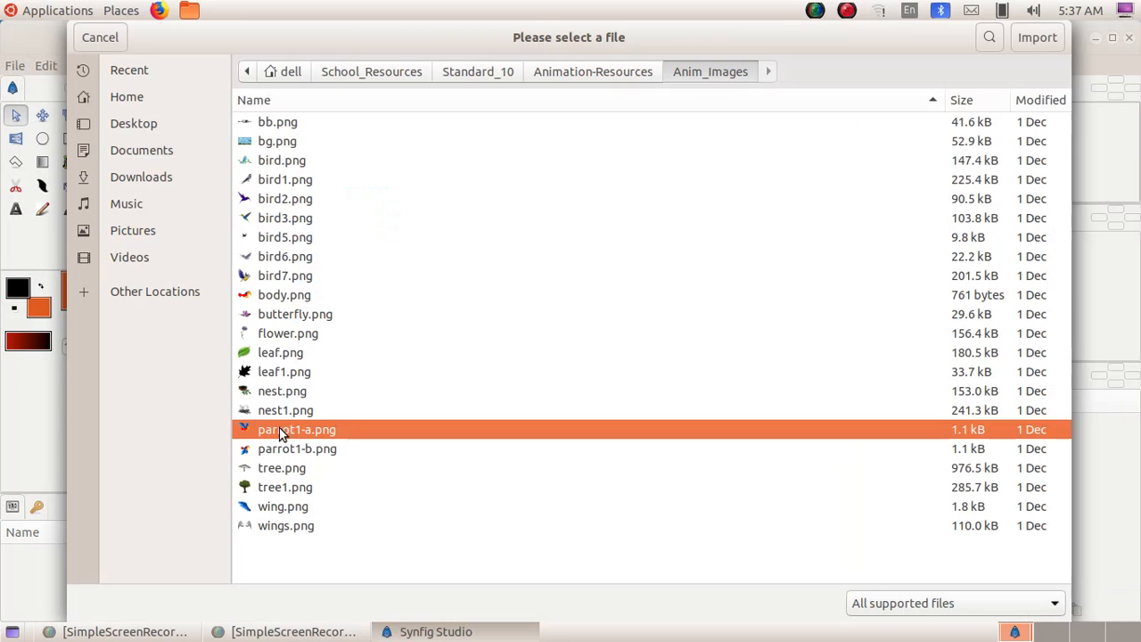
click(1036, 36)
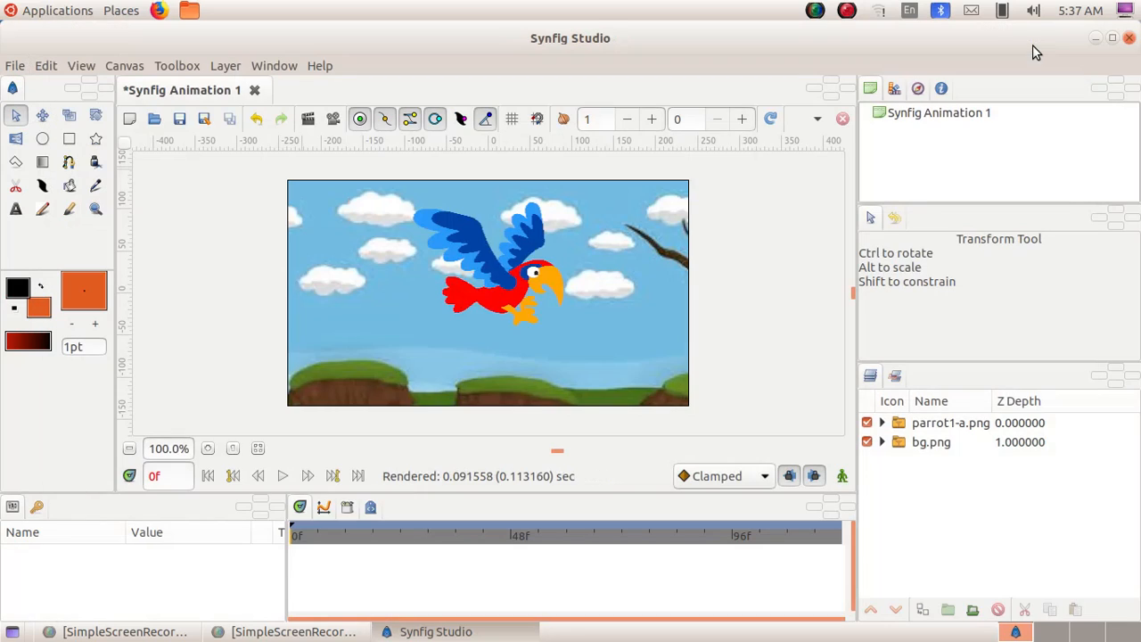
click(949, 422)
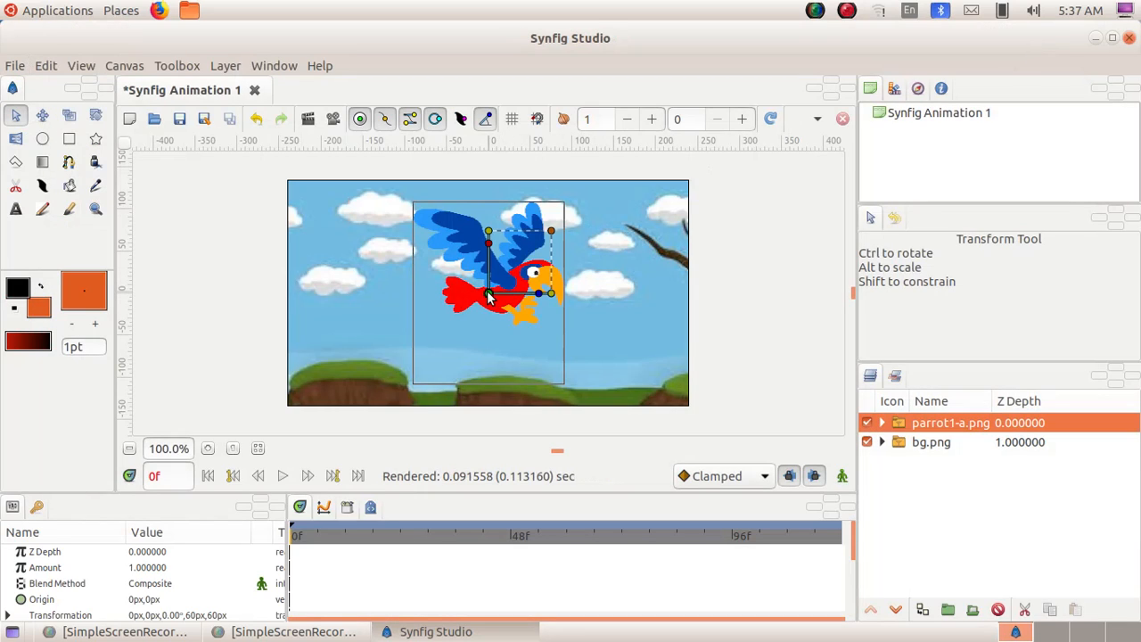
drag(488, 292, 365, 241)
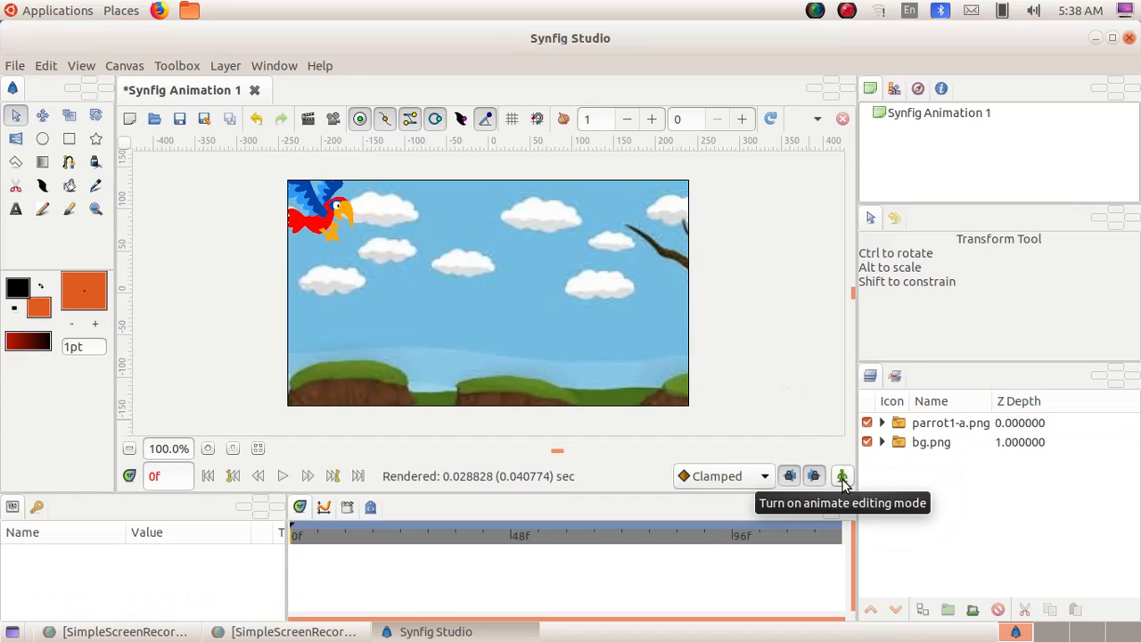
Enable animation mode, add a keyframe at frame 50, and drag the parrot lower-centre.
click(841, 475)
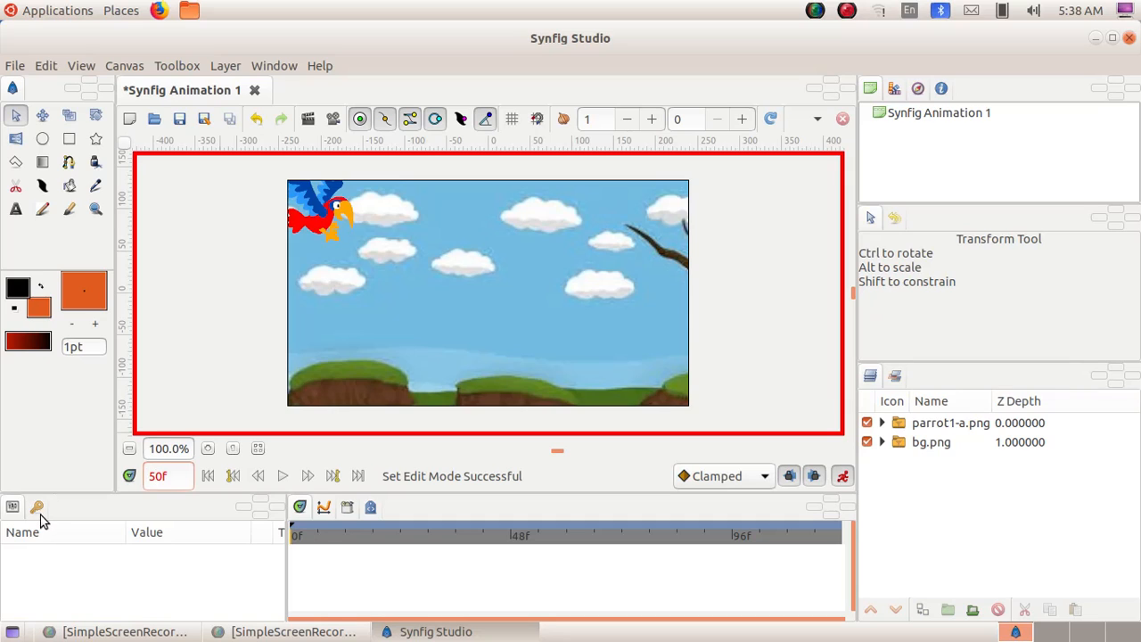
click(37, 507)
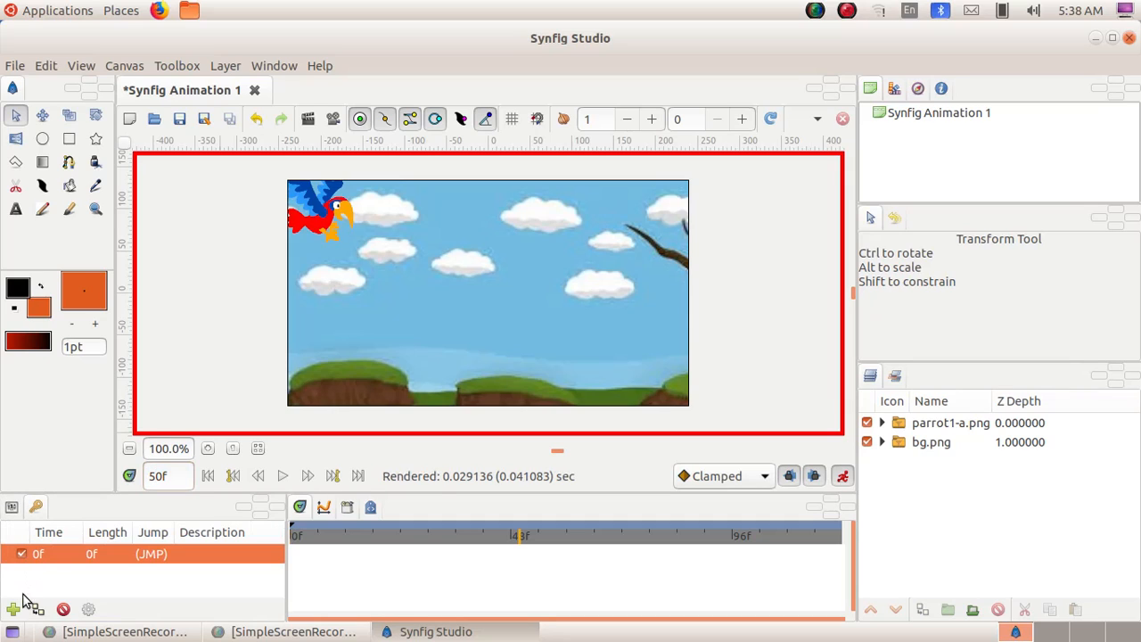
click(14, 609)
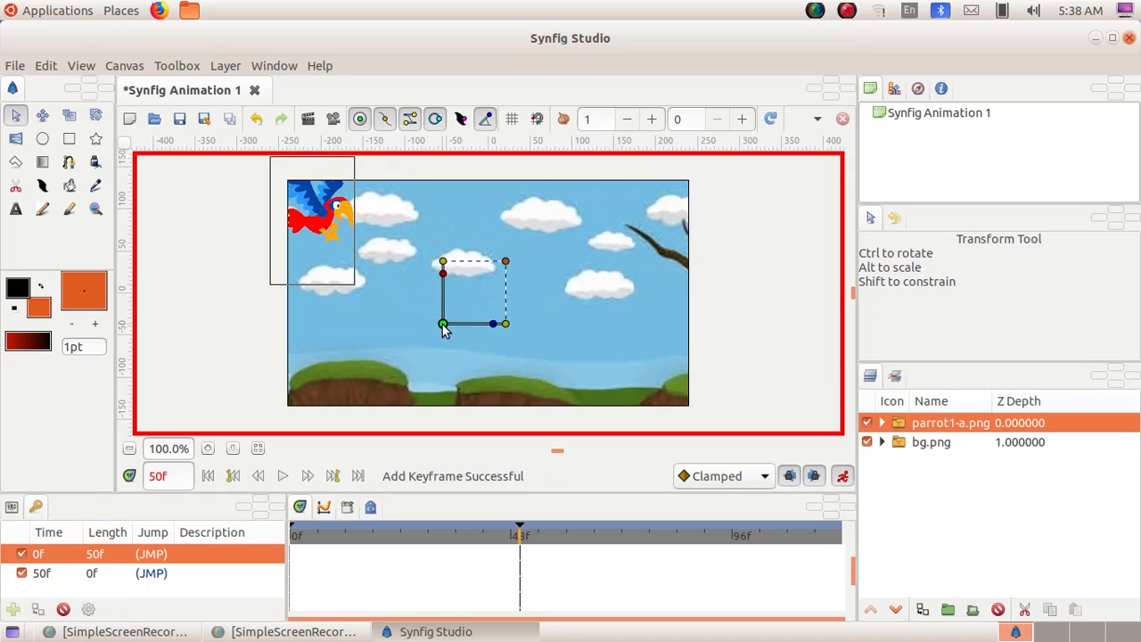
drag(443, 323, 450, 348)
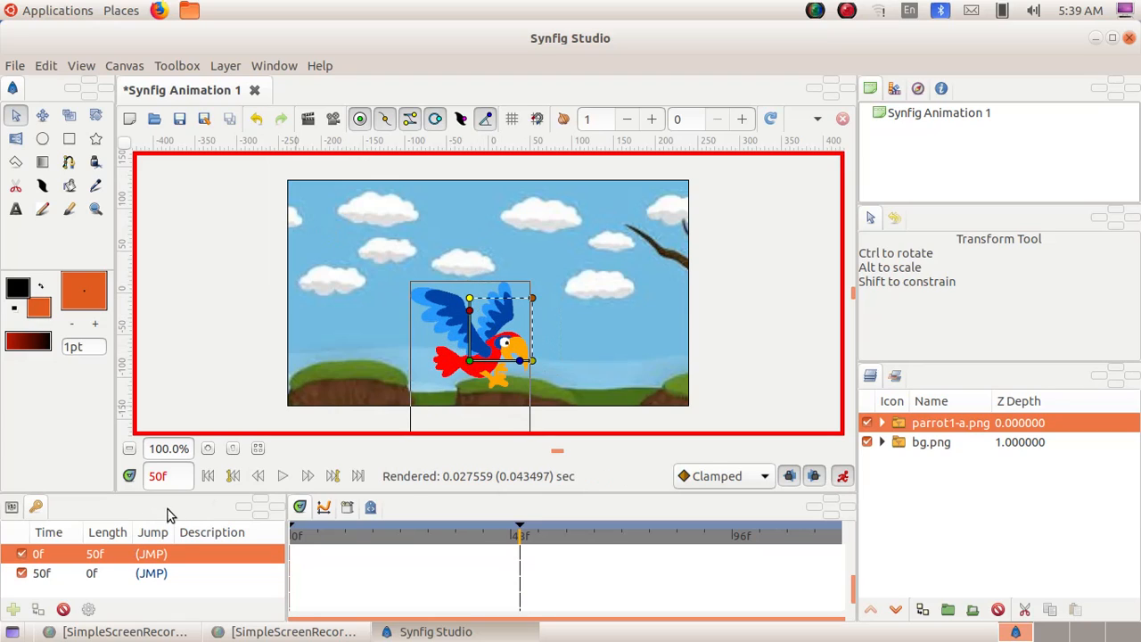
Add keyframes at frames 70 and 120.
click(158, 475)
text(7)
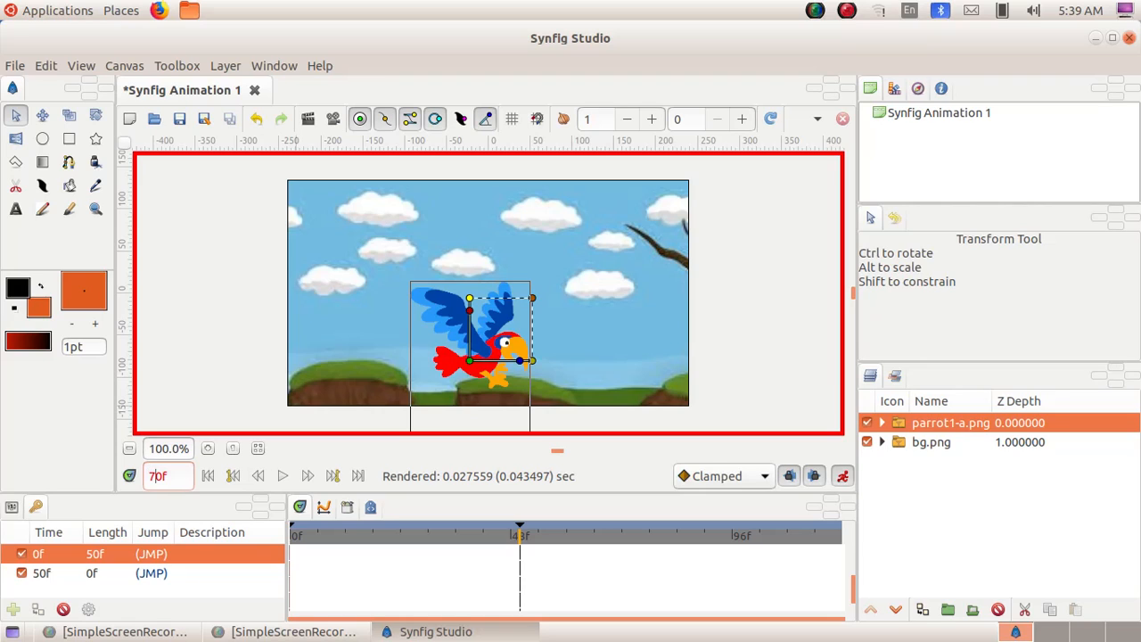
mouse_move(36, 506)
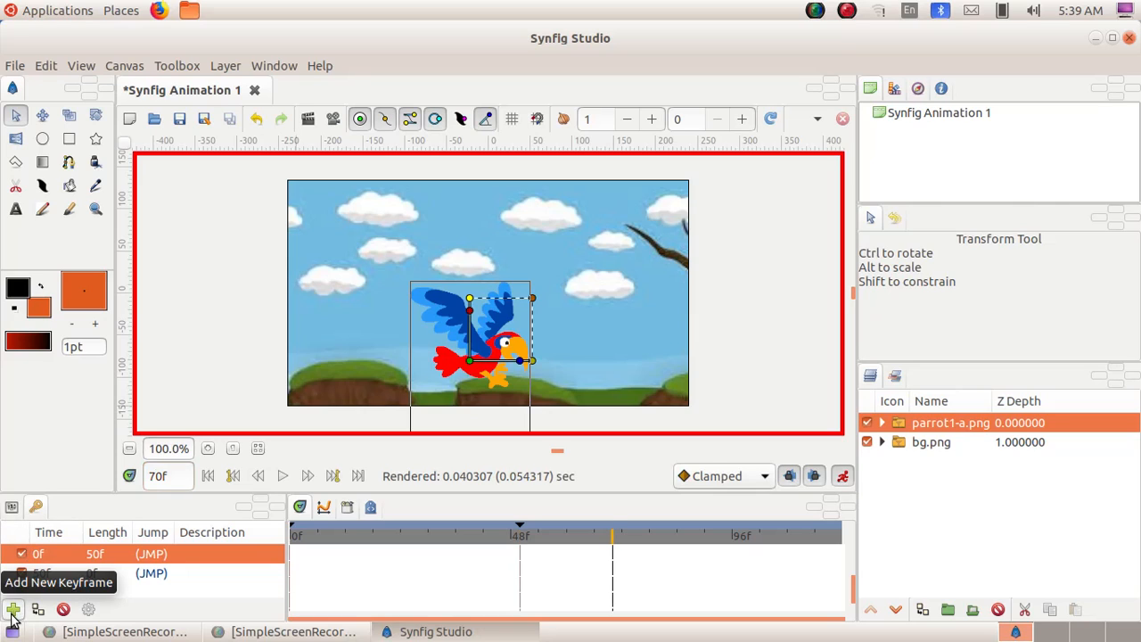
click(13, 609)
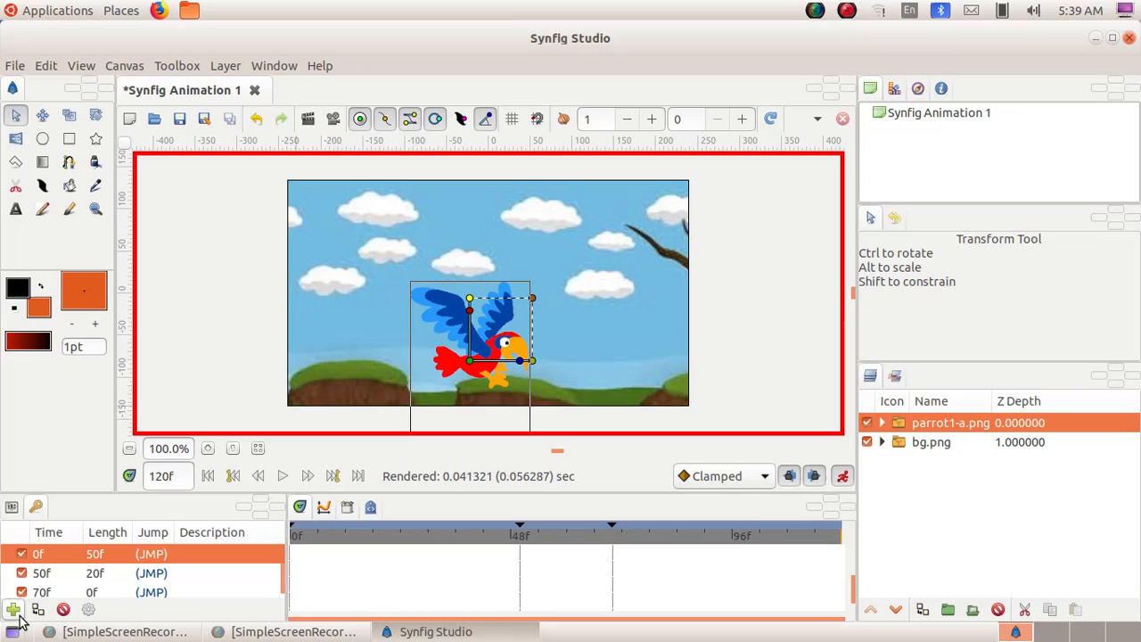
click(13, 609)
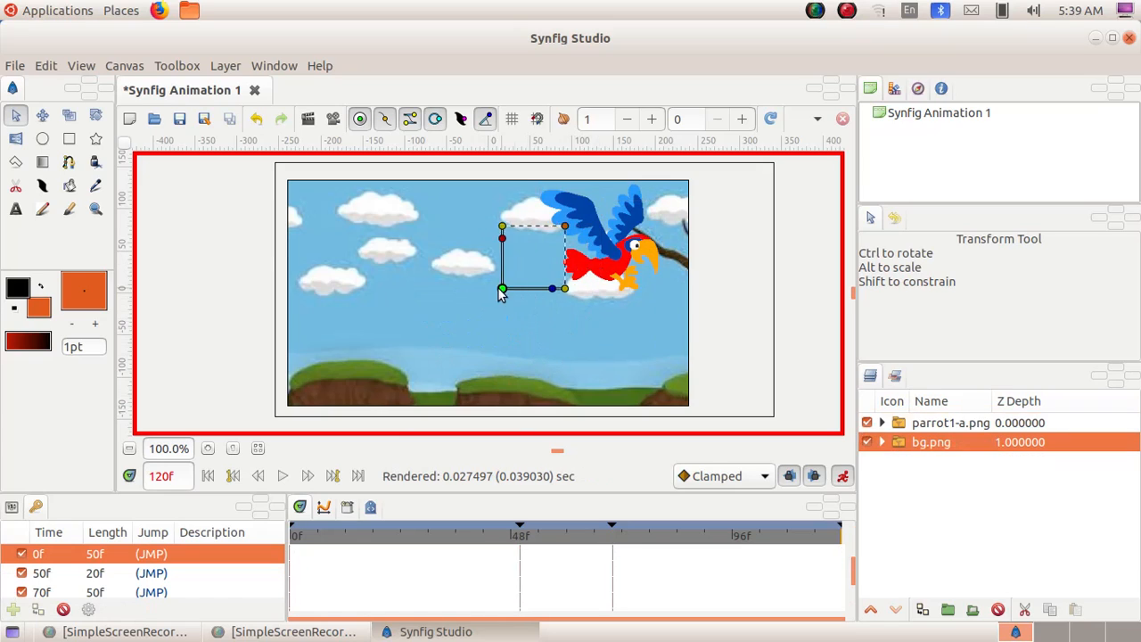
Drag the parrot onto the tree branch at frame 120, then disable animation mode.
drag(502, 286, 472, 294)
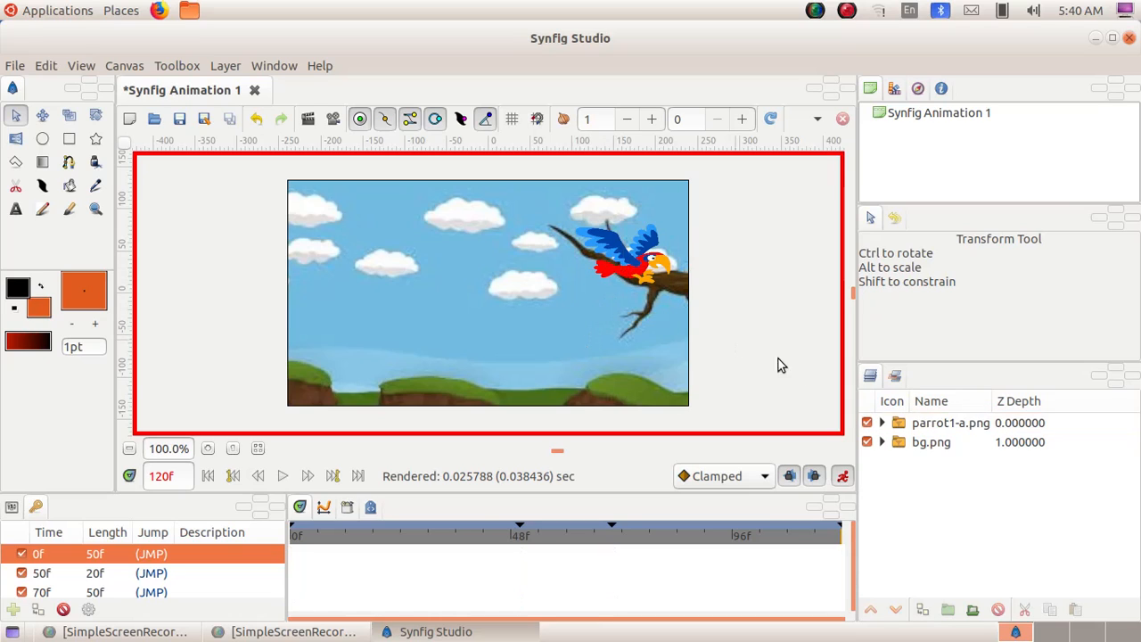
mouse_move(842, 475)
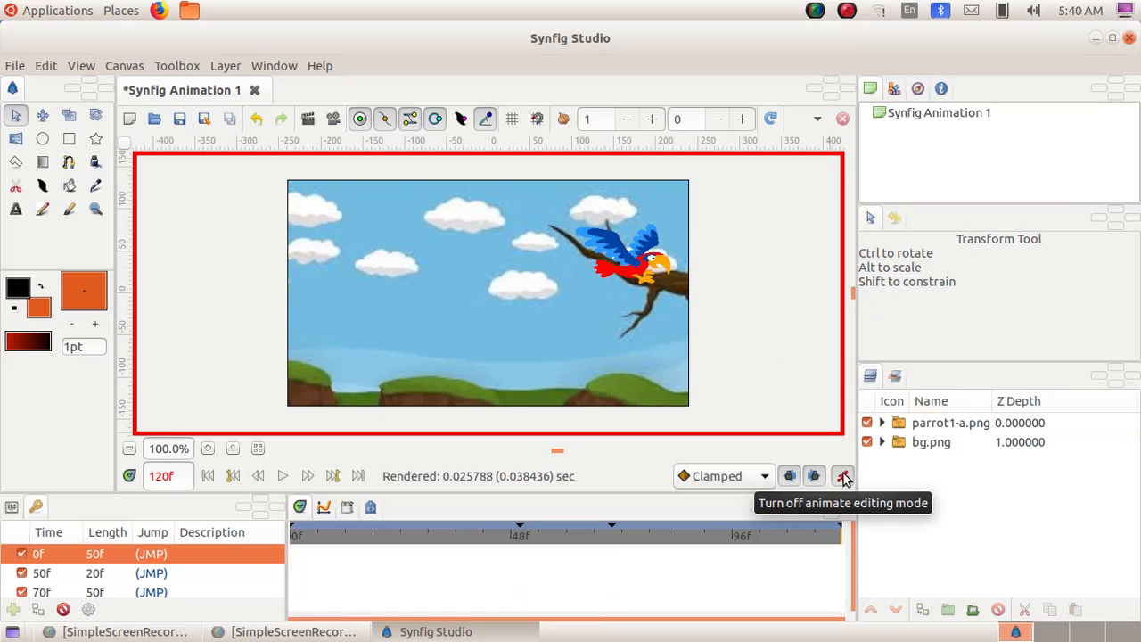
click(842, 475)
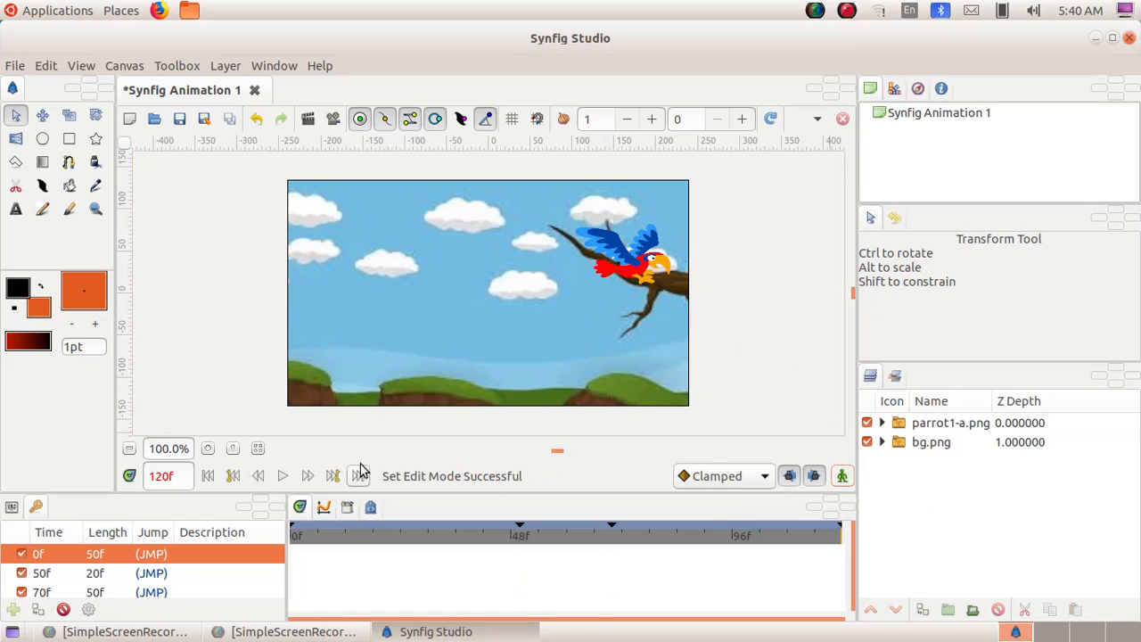
mouse_move(282, 475)
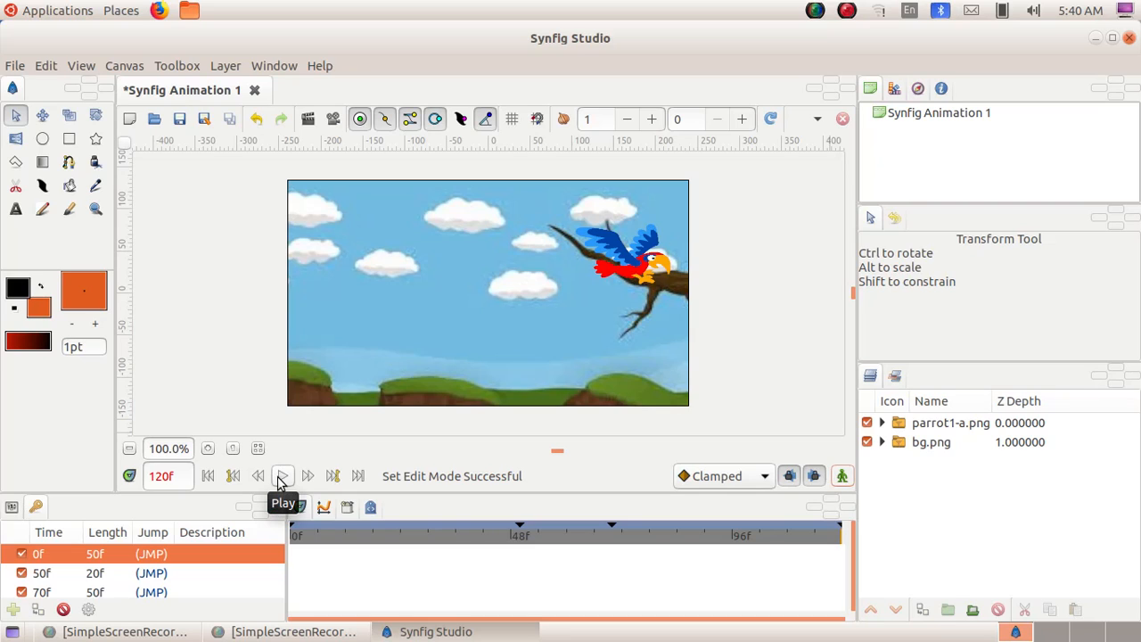
click(283, 475)
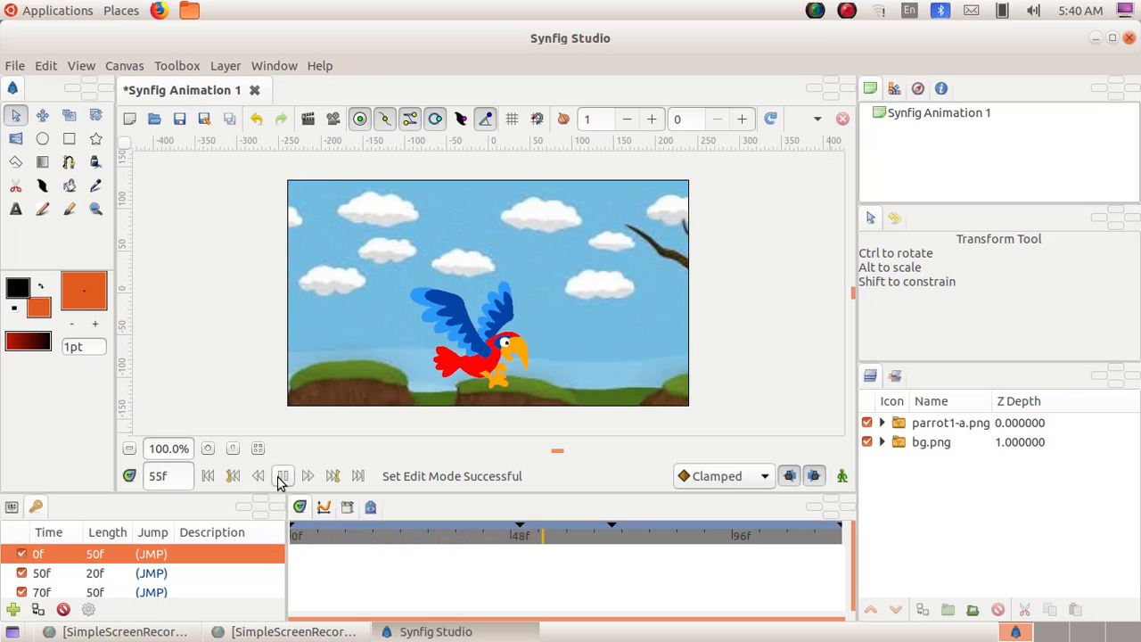
click(306, 475)
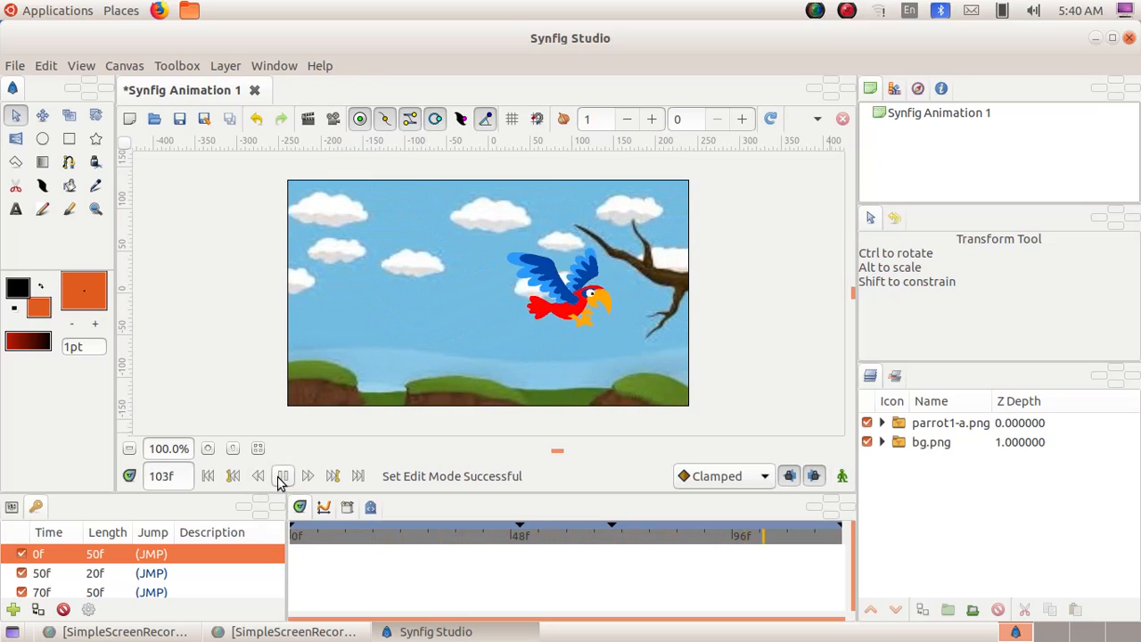
click(283, 475)
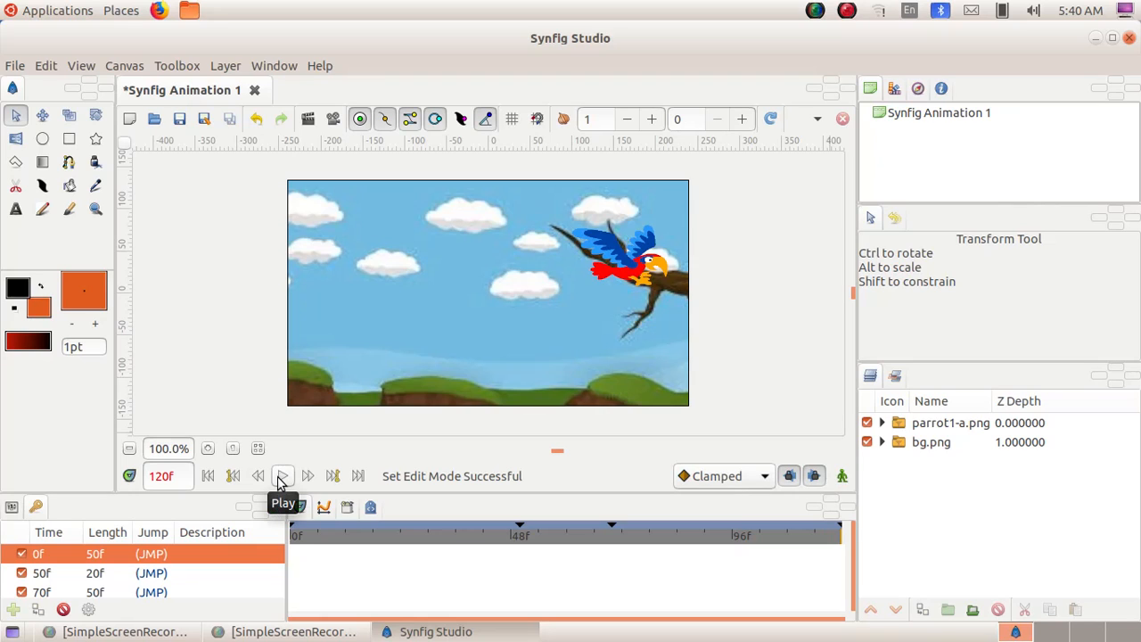
click(283, 475)
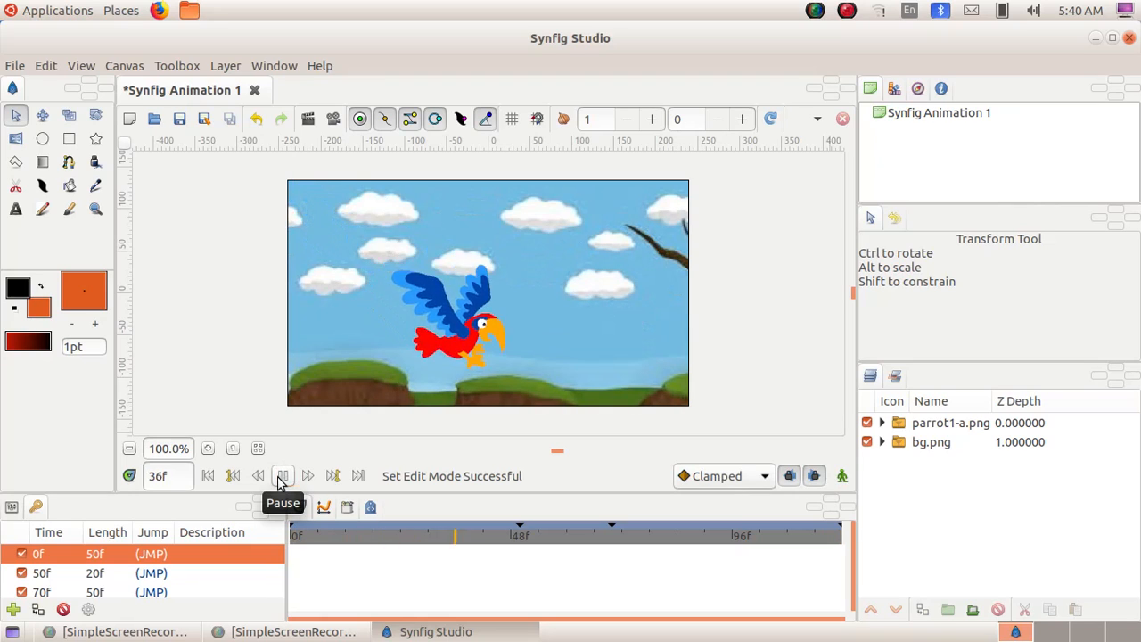
click(282, 475)
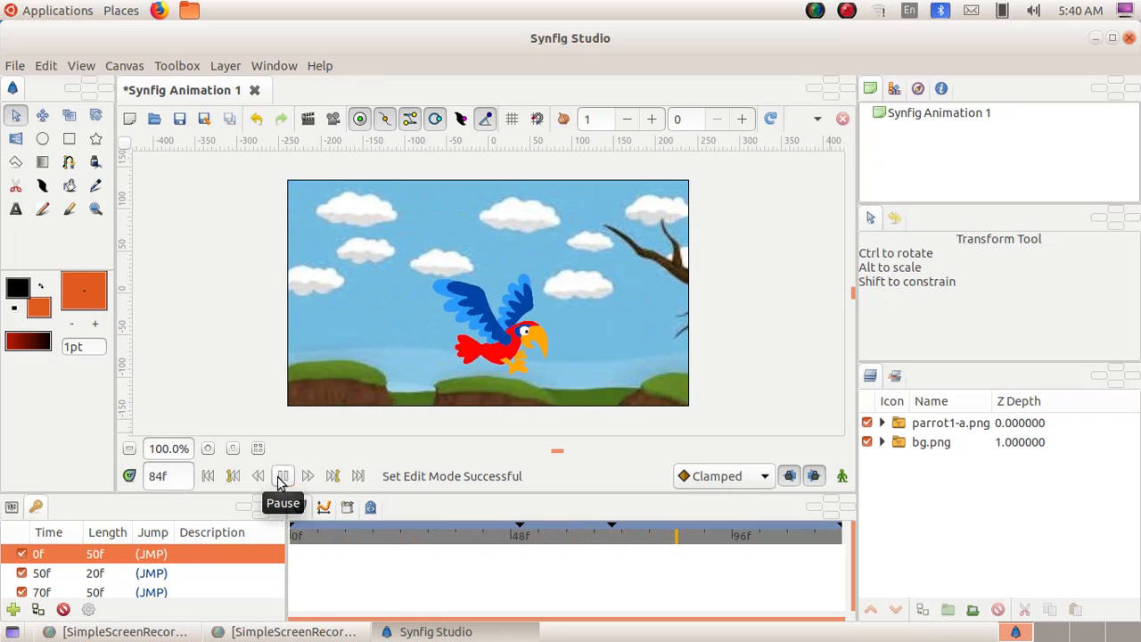
click(283, 475)
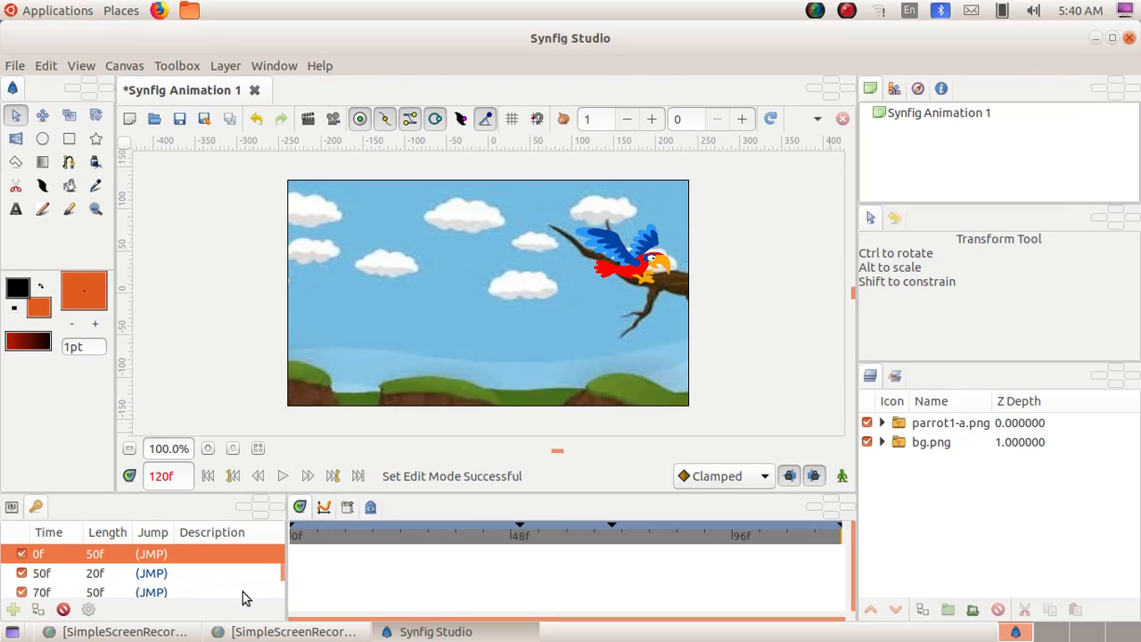
mouse_move(211, 525)
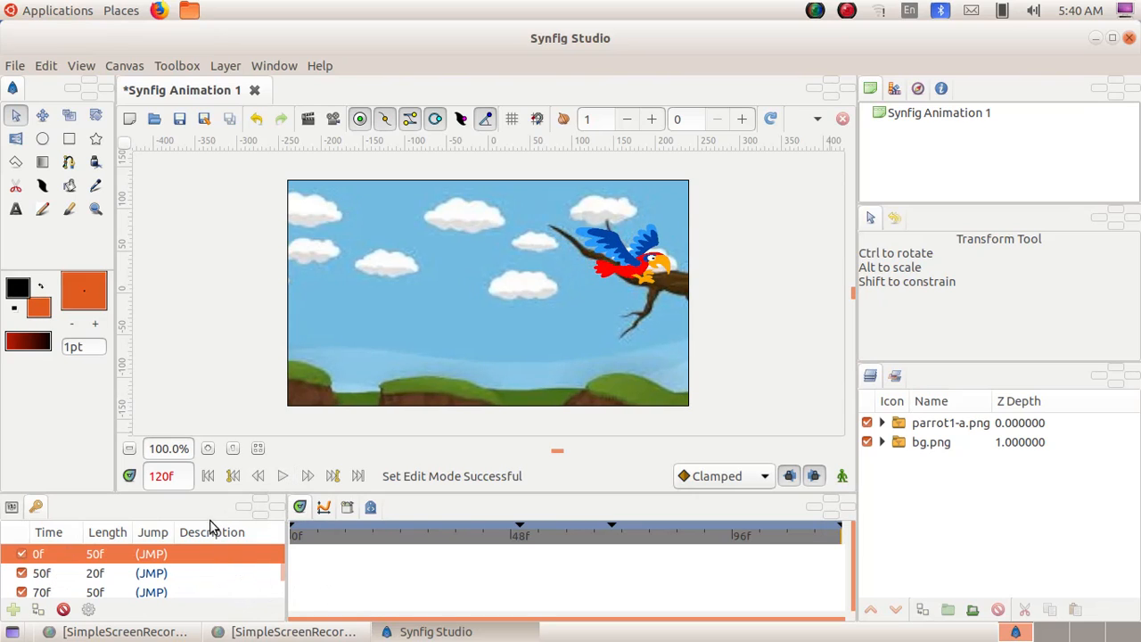
Expand the Keyframes panel to show keyframes 0f, 50f, 70f and 120f.
click(13, 609)
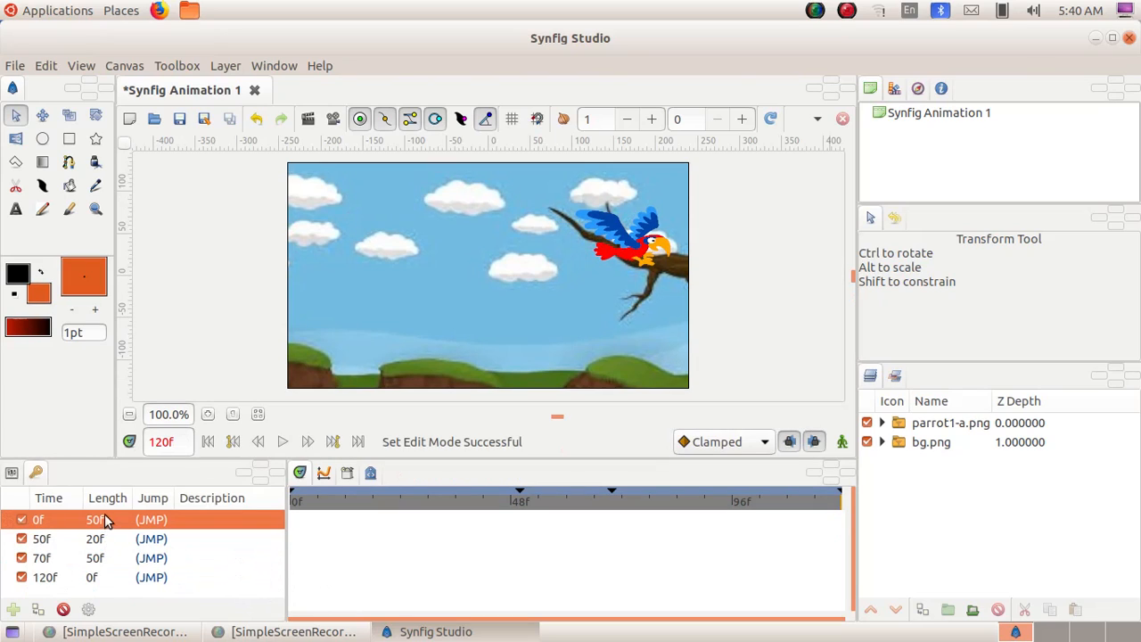
mouse_move(297, 165)
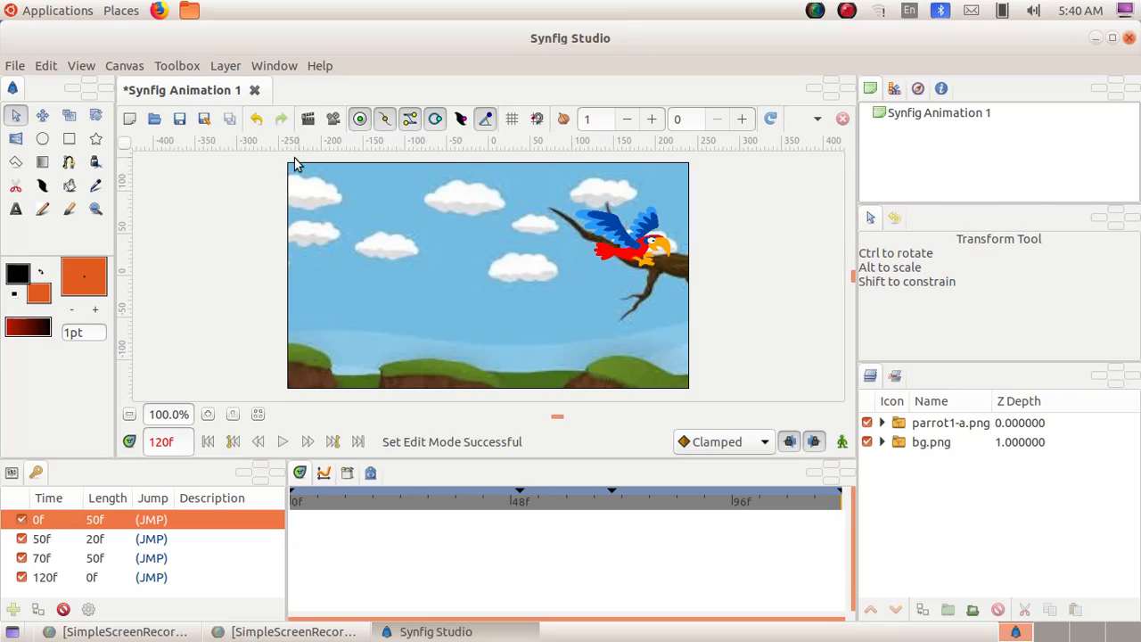
mouse_move(421, 378)
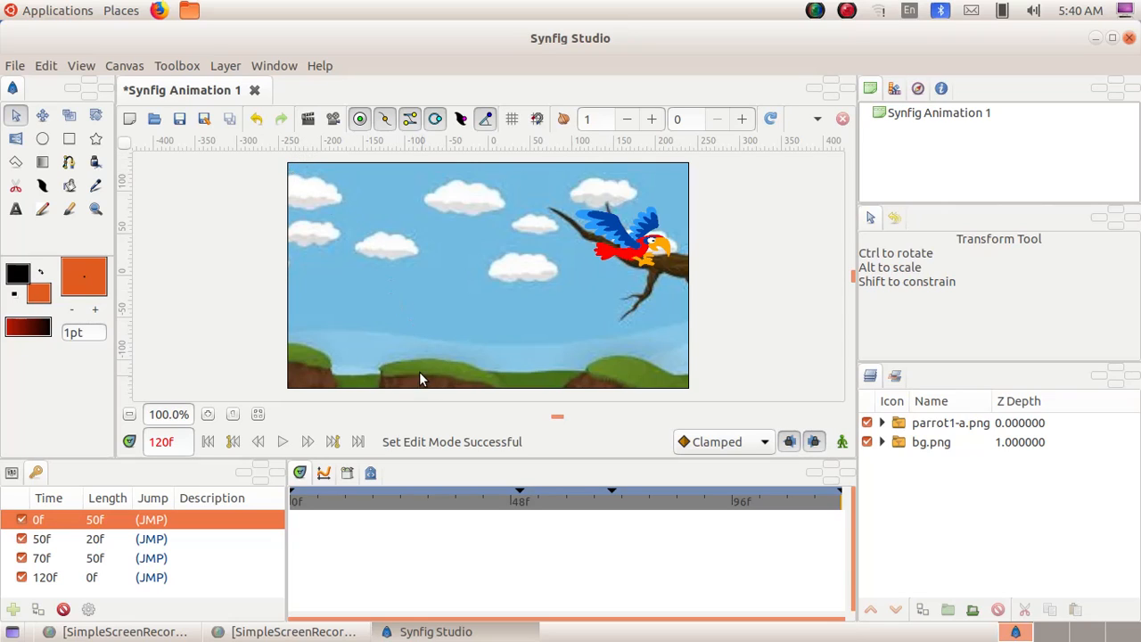
mouse_move(38, 553)
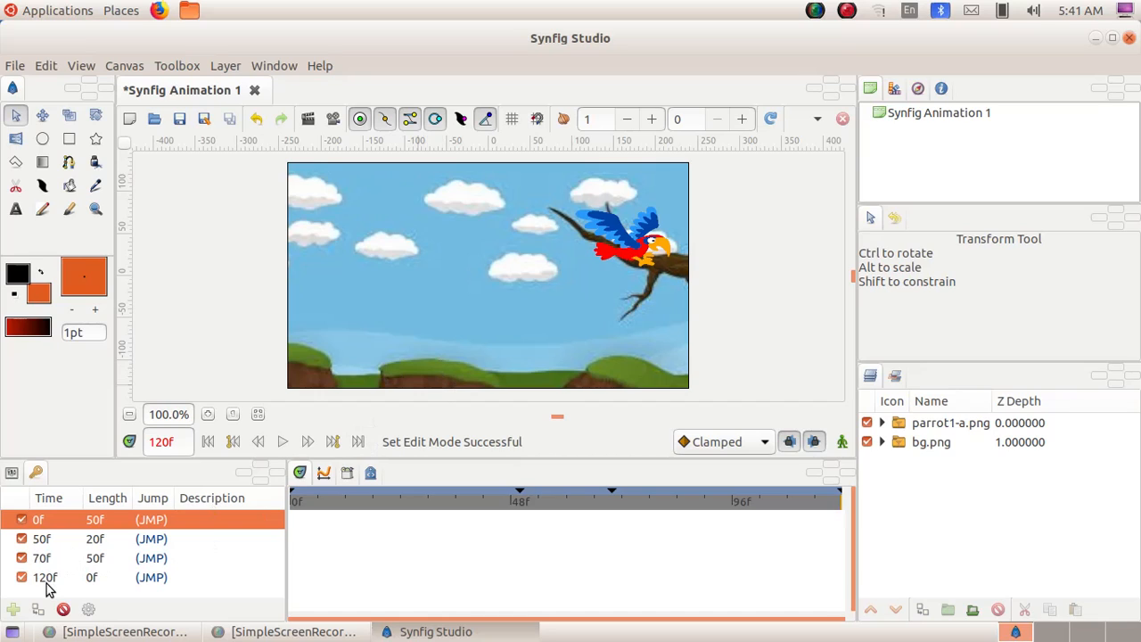
mouse_move(487, 349)
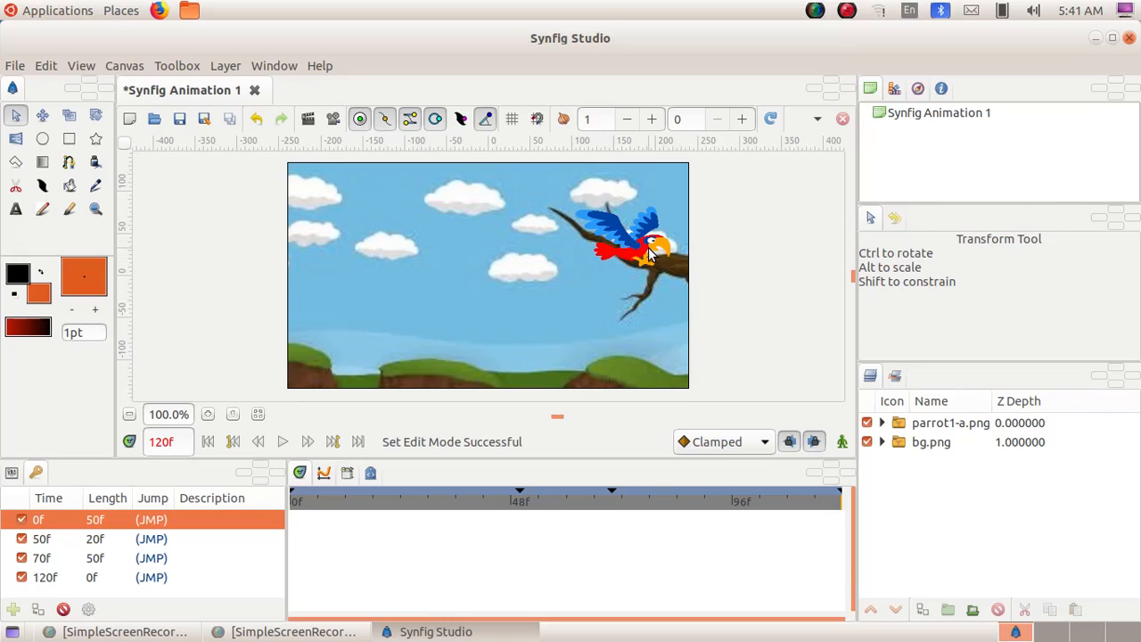
mouse_move(420, 378)
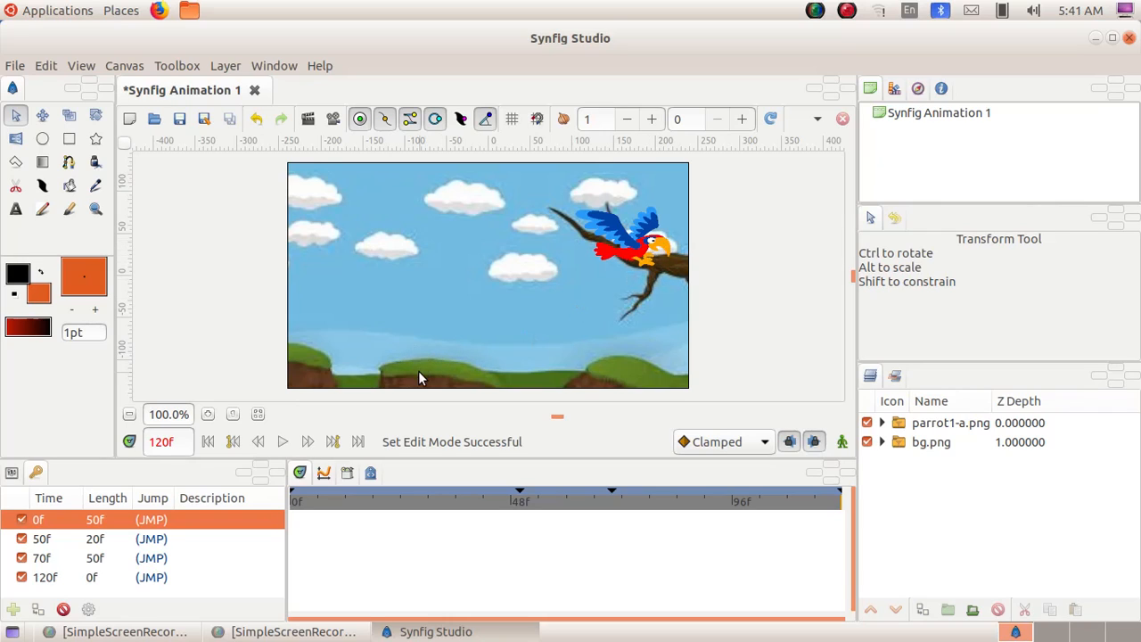
mouse_move(455, 401)
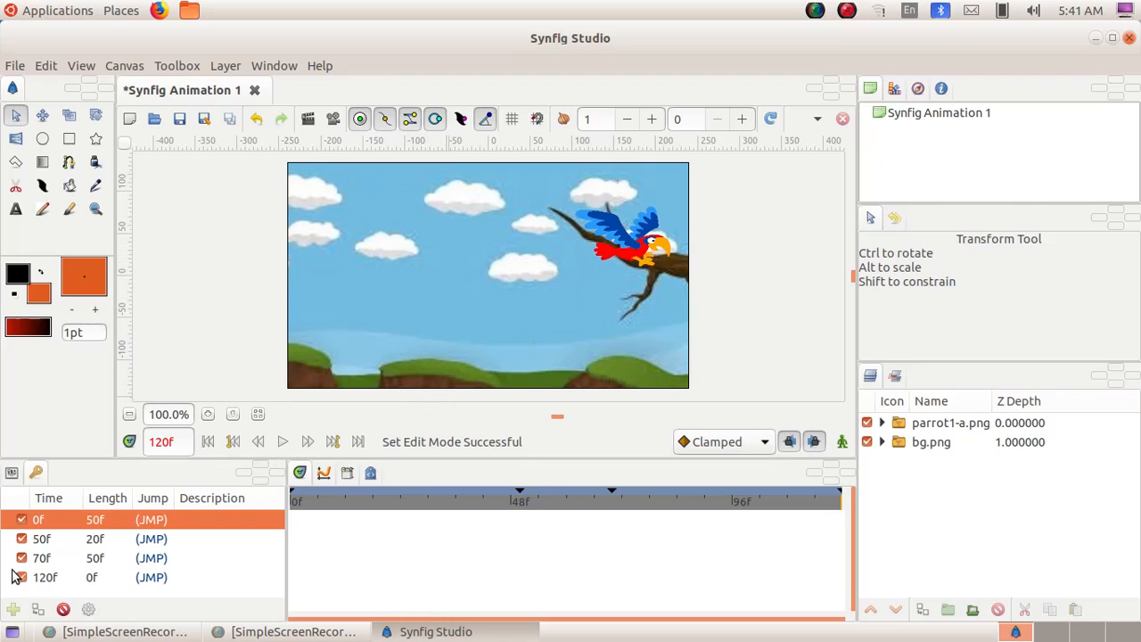
click(21, 577)
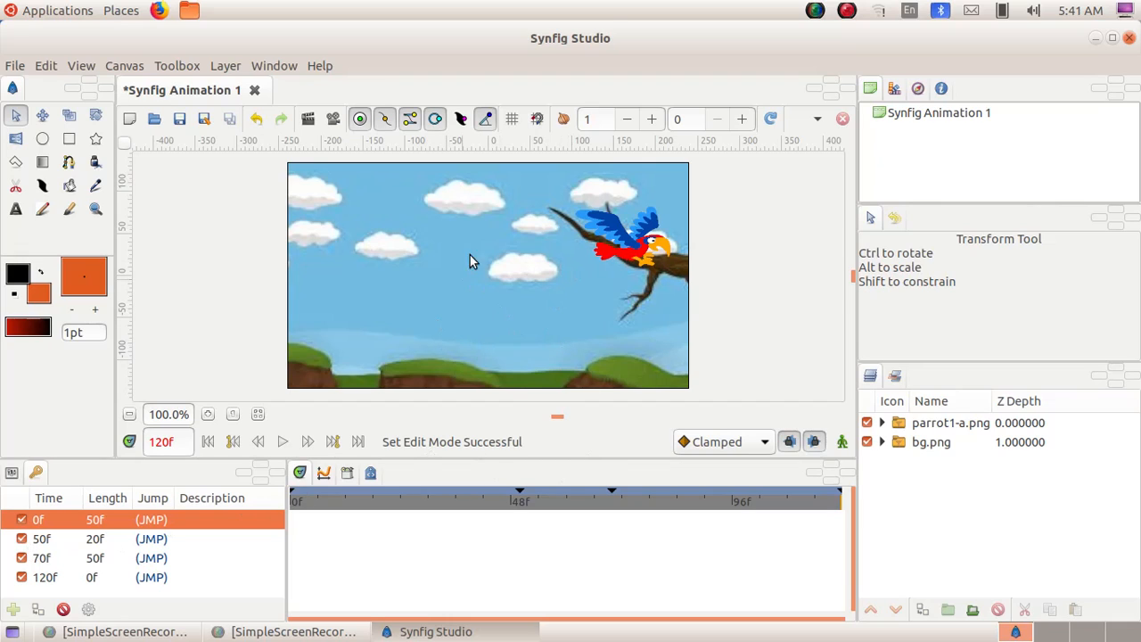
click(15, 66)
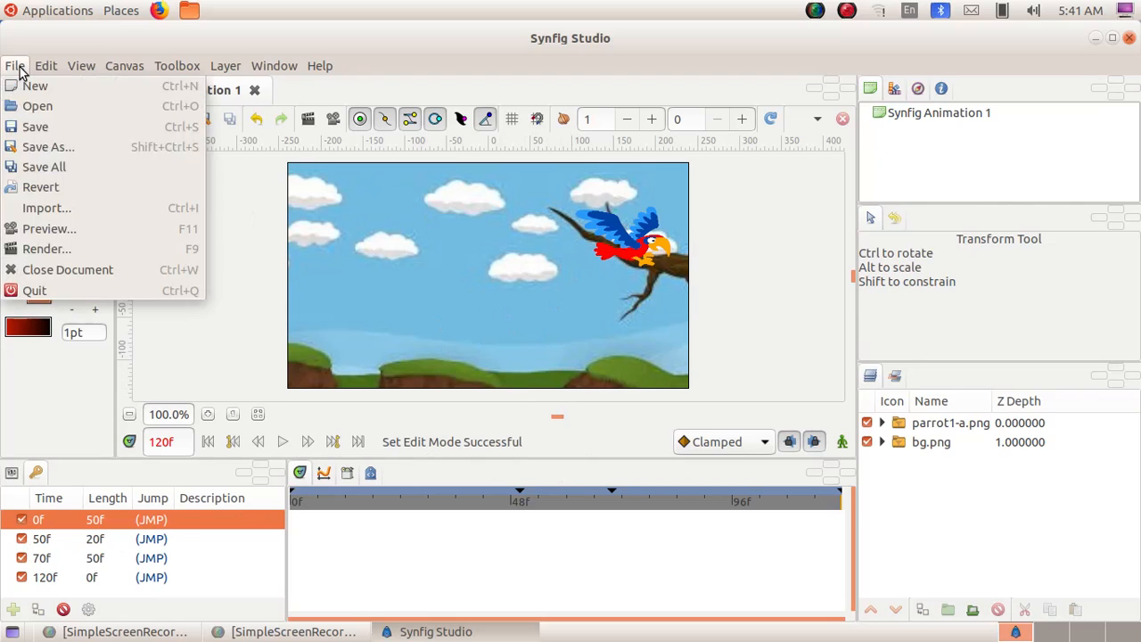
Render the animation to Bird.flv in the Students_Works_10 folder.
click(46, 249)
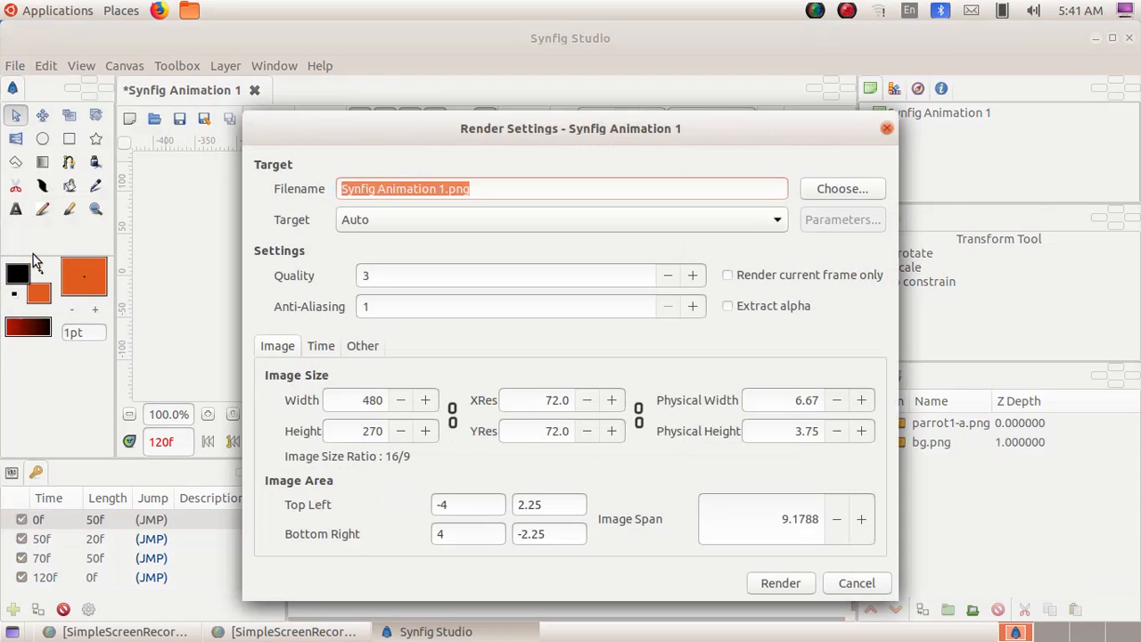
click(443, 188)
text(Bird.flv)
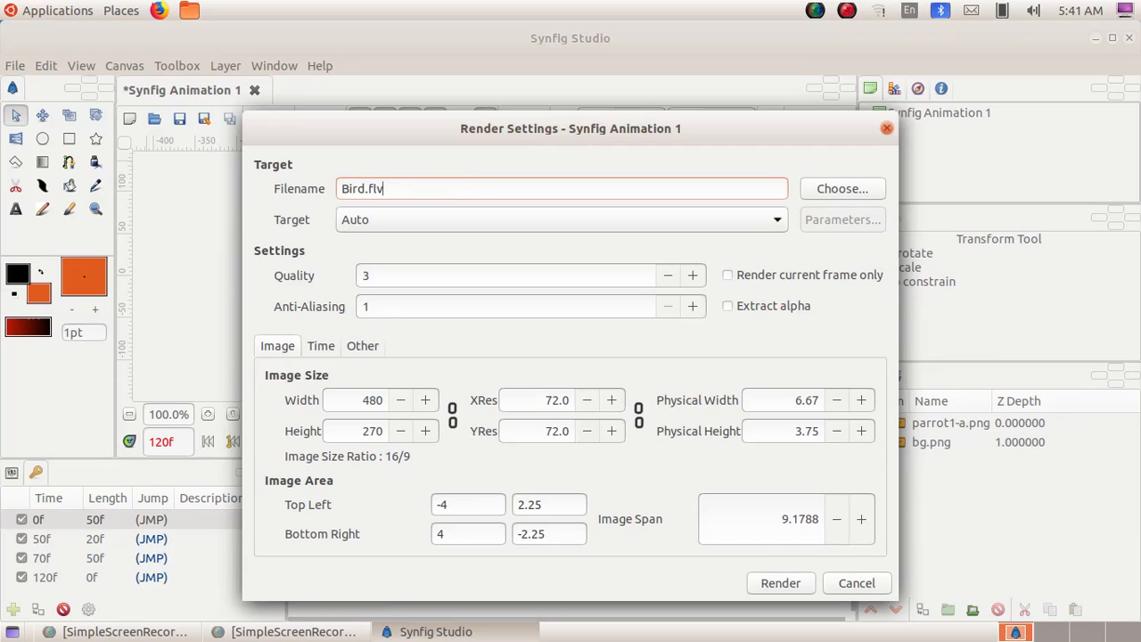
click(840, 188)
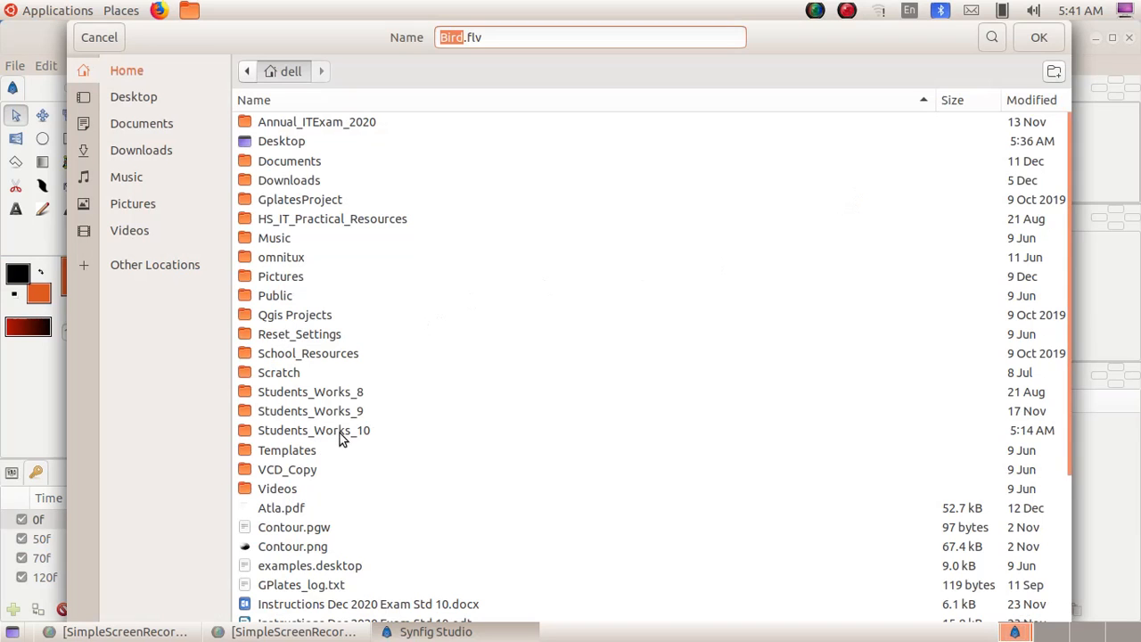
double_click(313, 430)
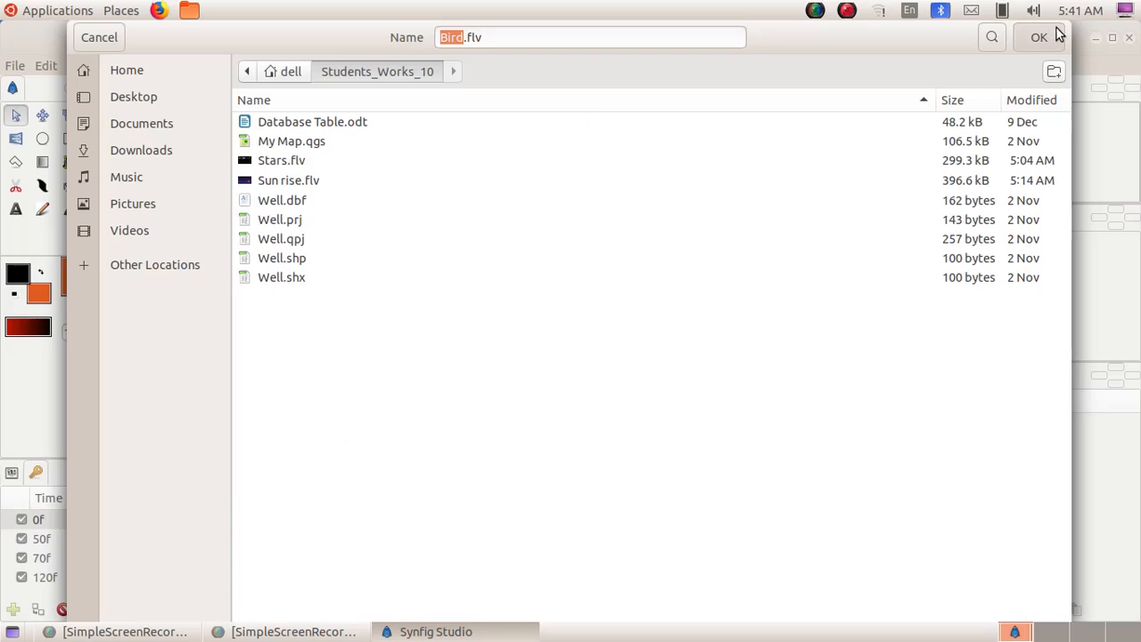
click(1038, 36)
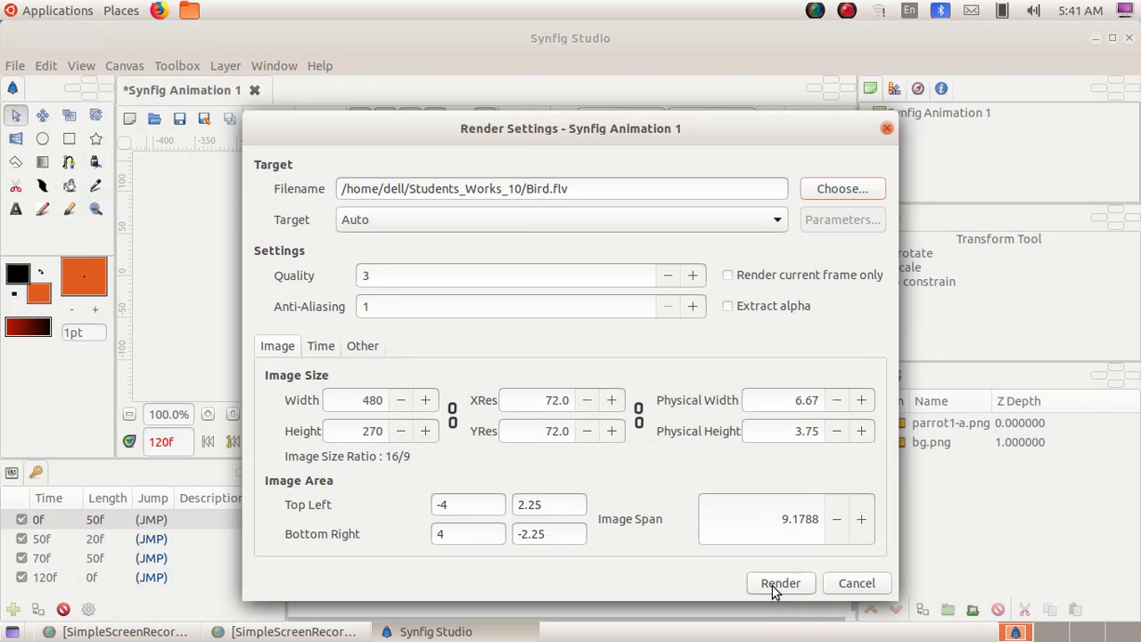
click(780, 581)
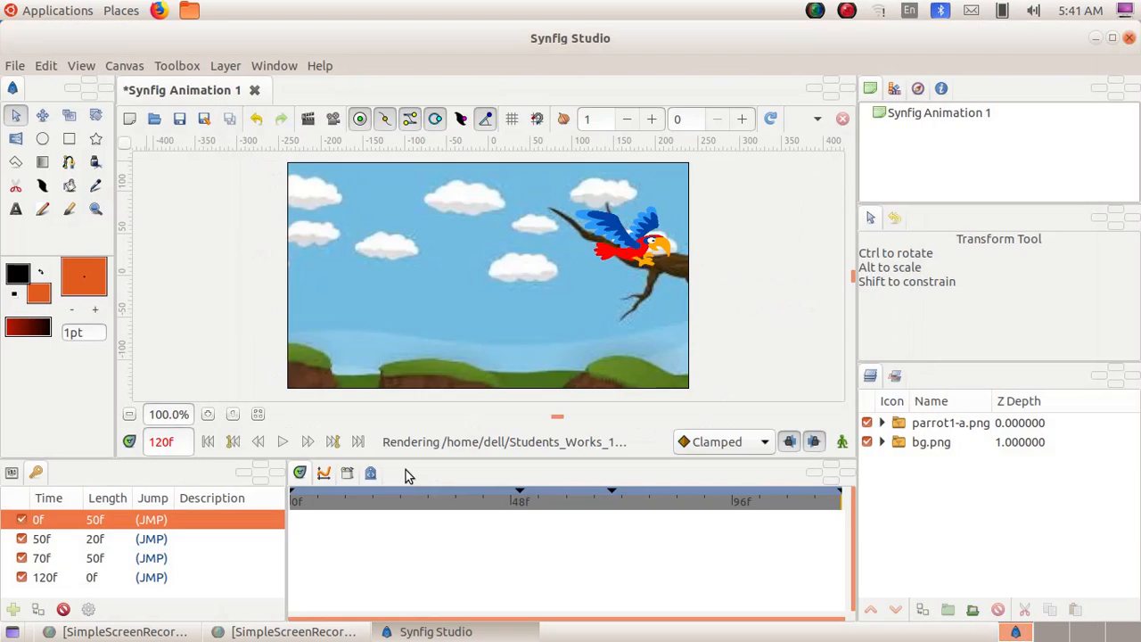
mouse_move(599, 446)
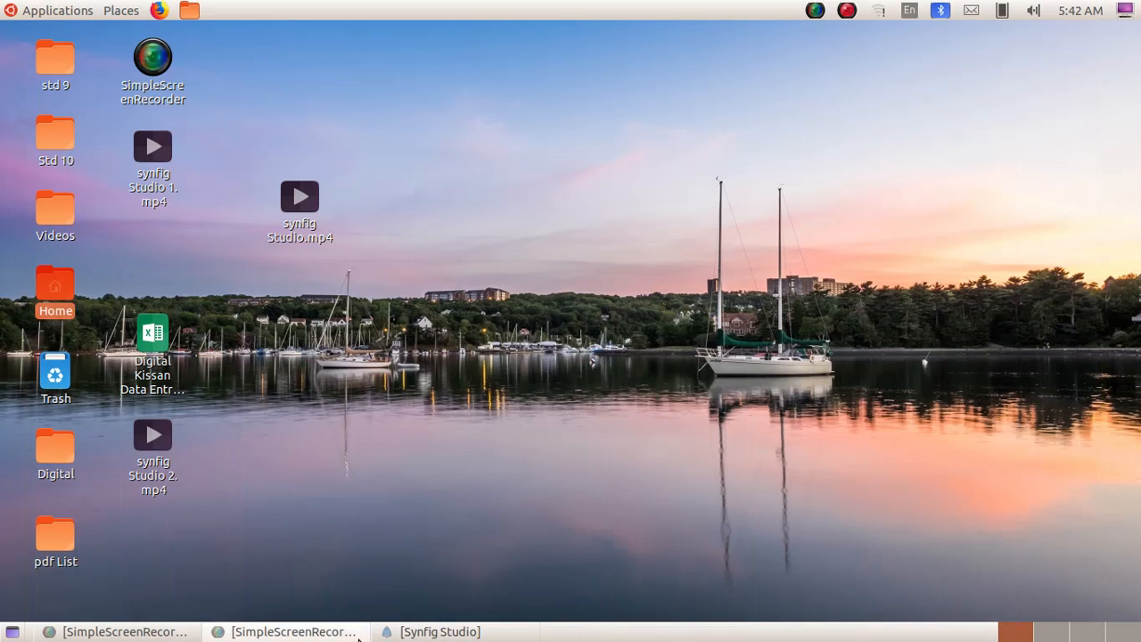
Open Bird.flv from Home/Students_Works_10, then switch back to Synfig Studio.
double_click(55, 285)
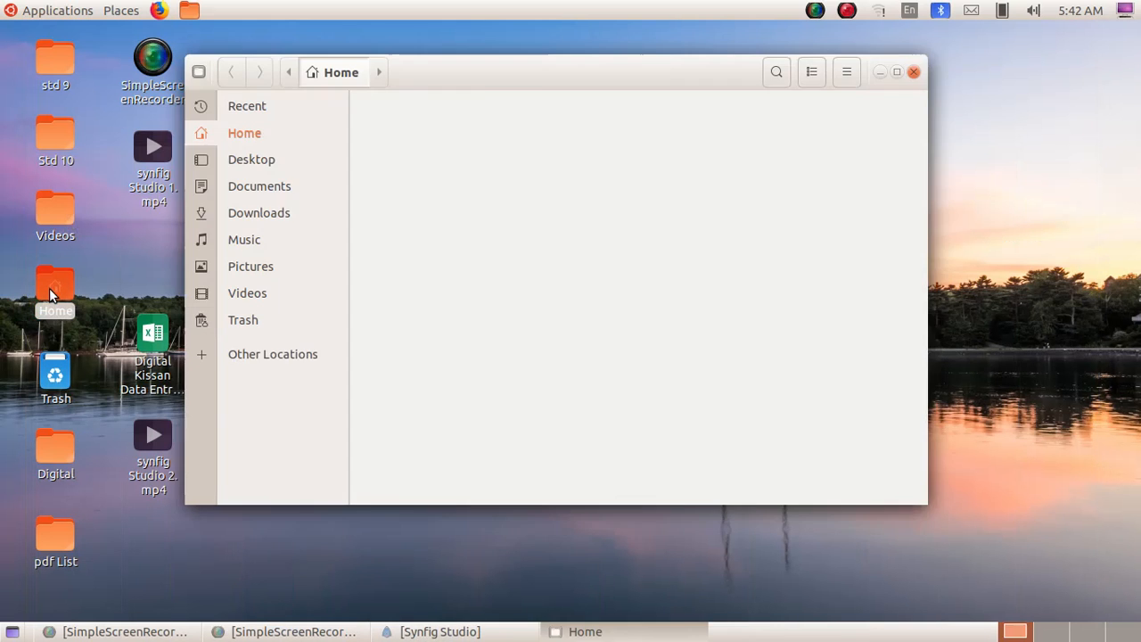
click(244, 133)
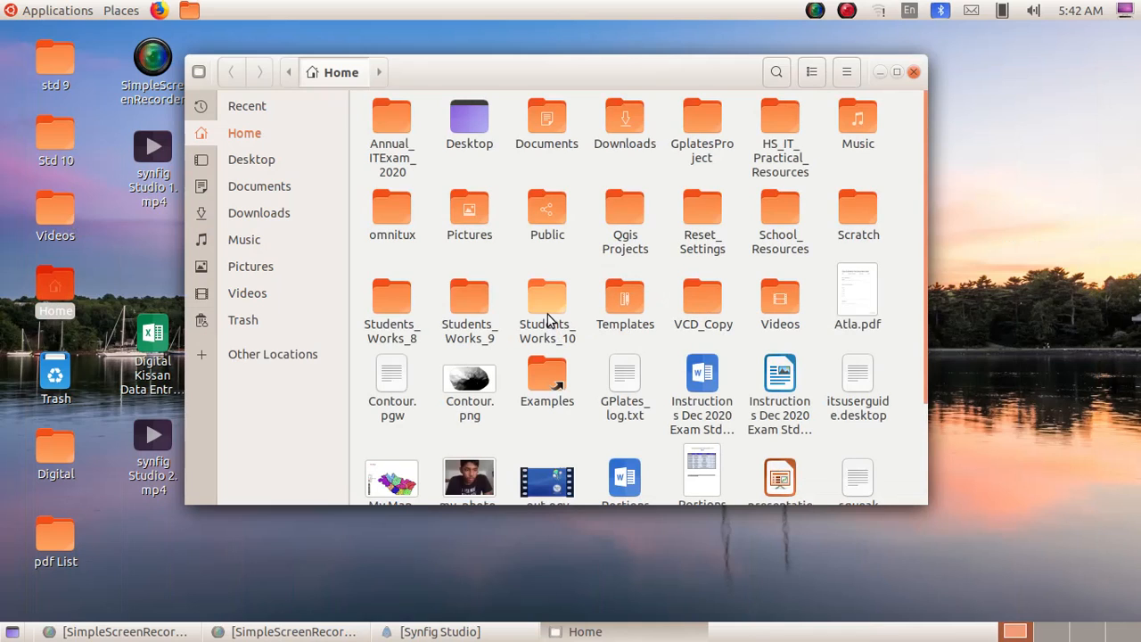
double_click(546, 303)
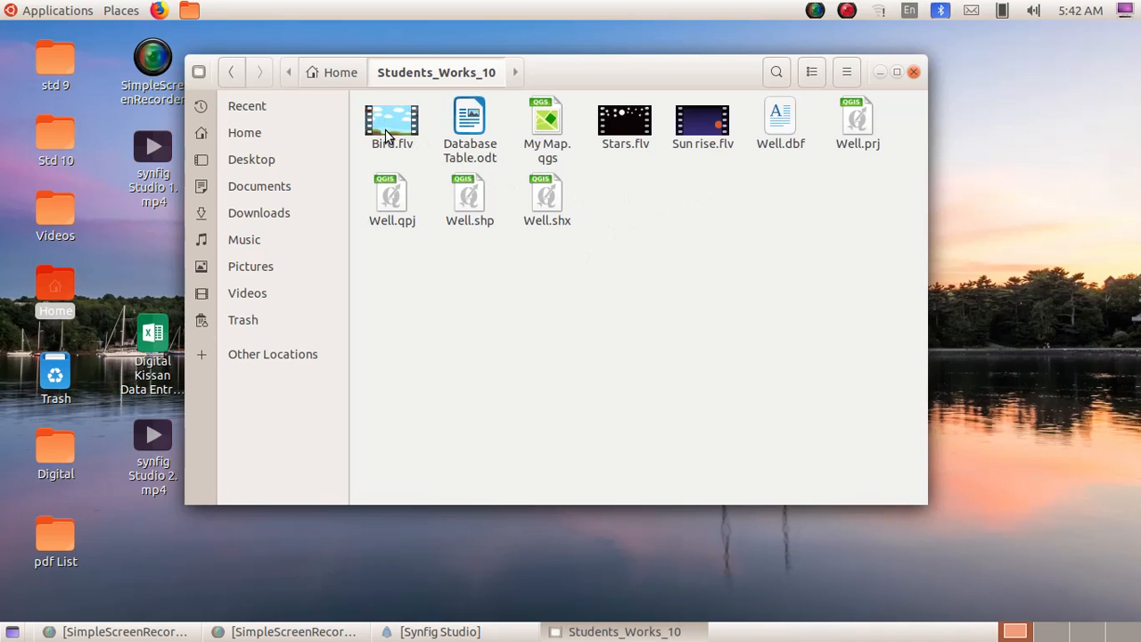
double_click(392, 119)
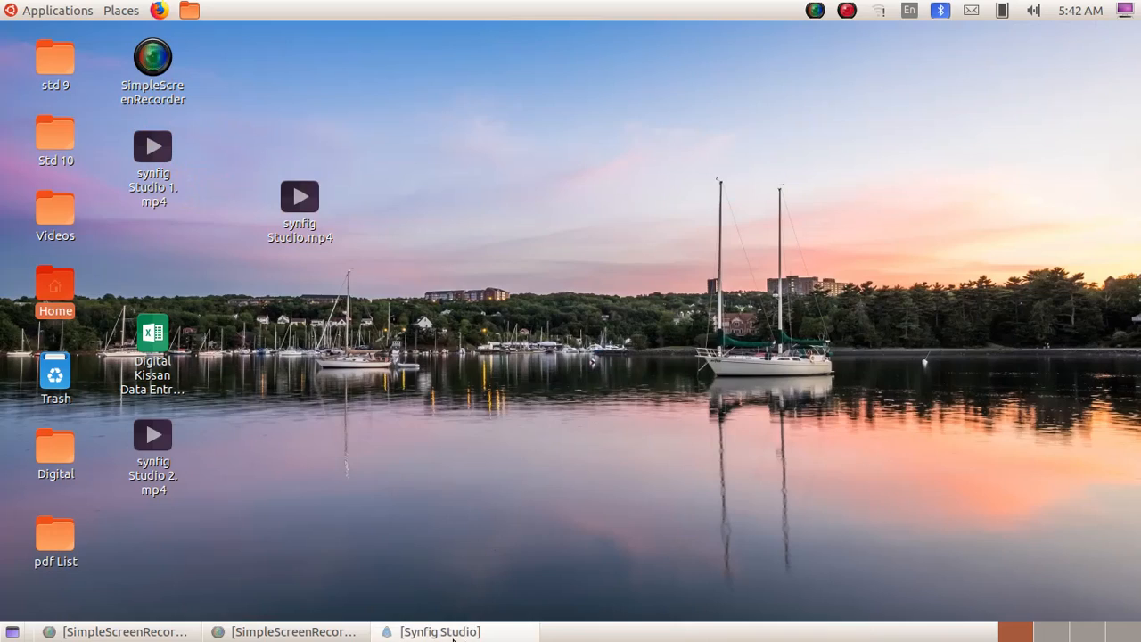
click(436, 631)
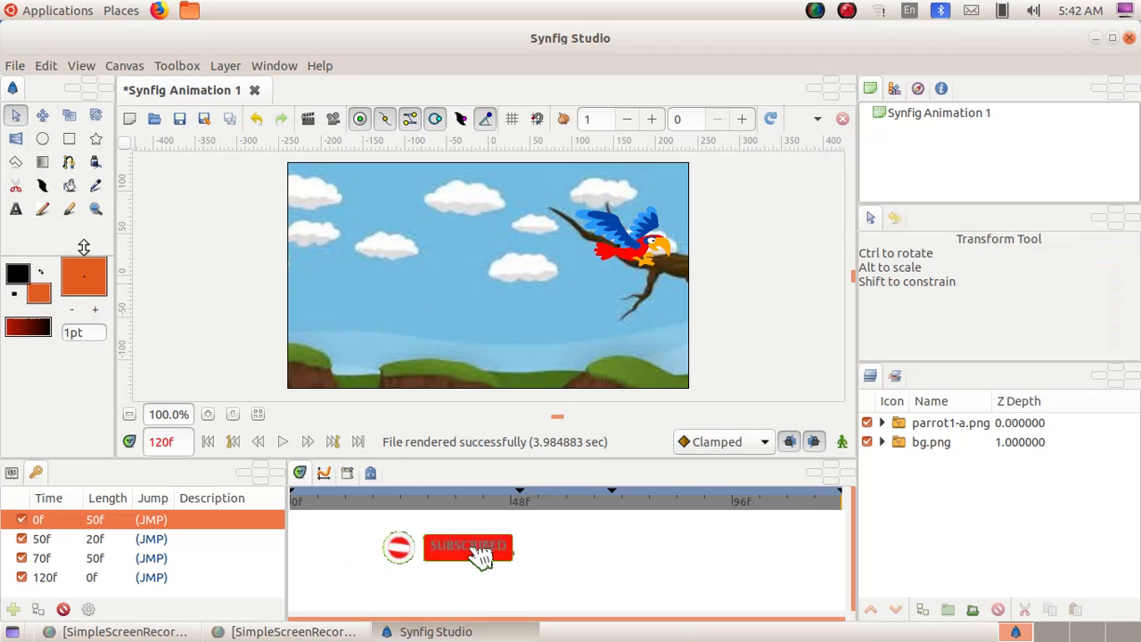